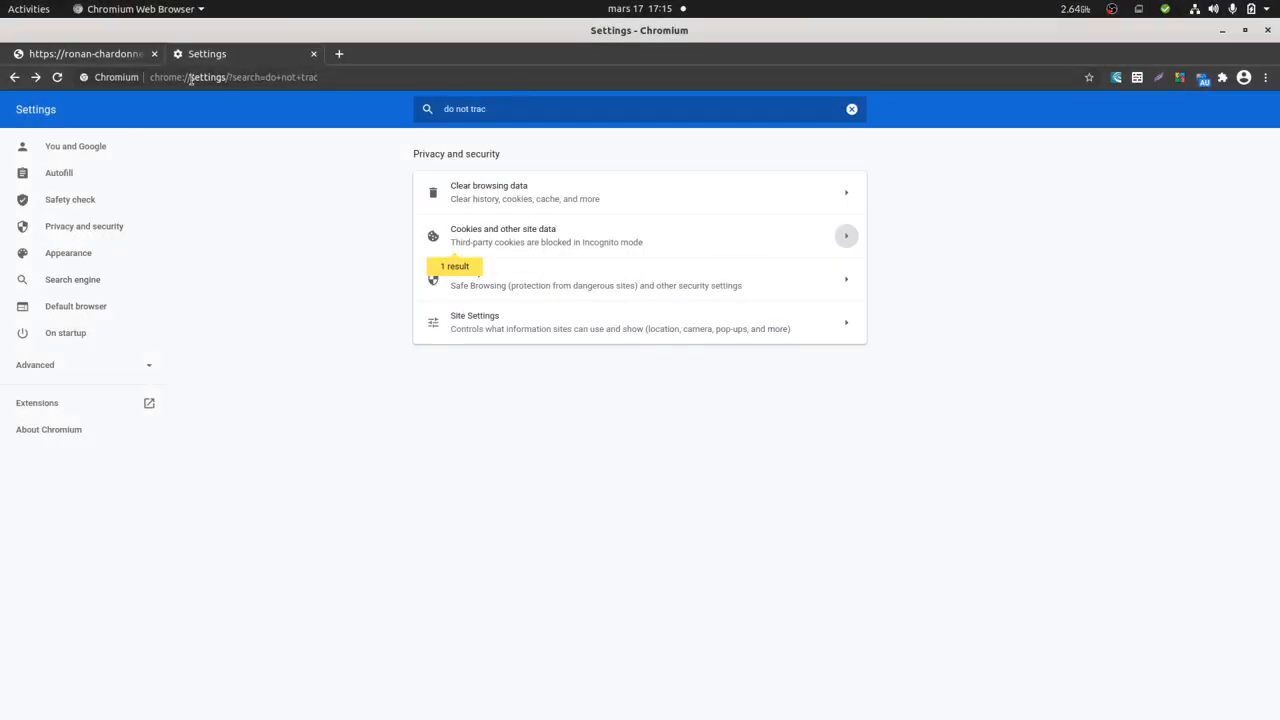
Step: Search Chromium settings for 'do not track', then view Google Analytics Home
left_click(85, 53)
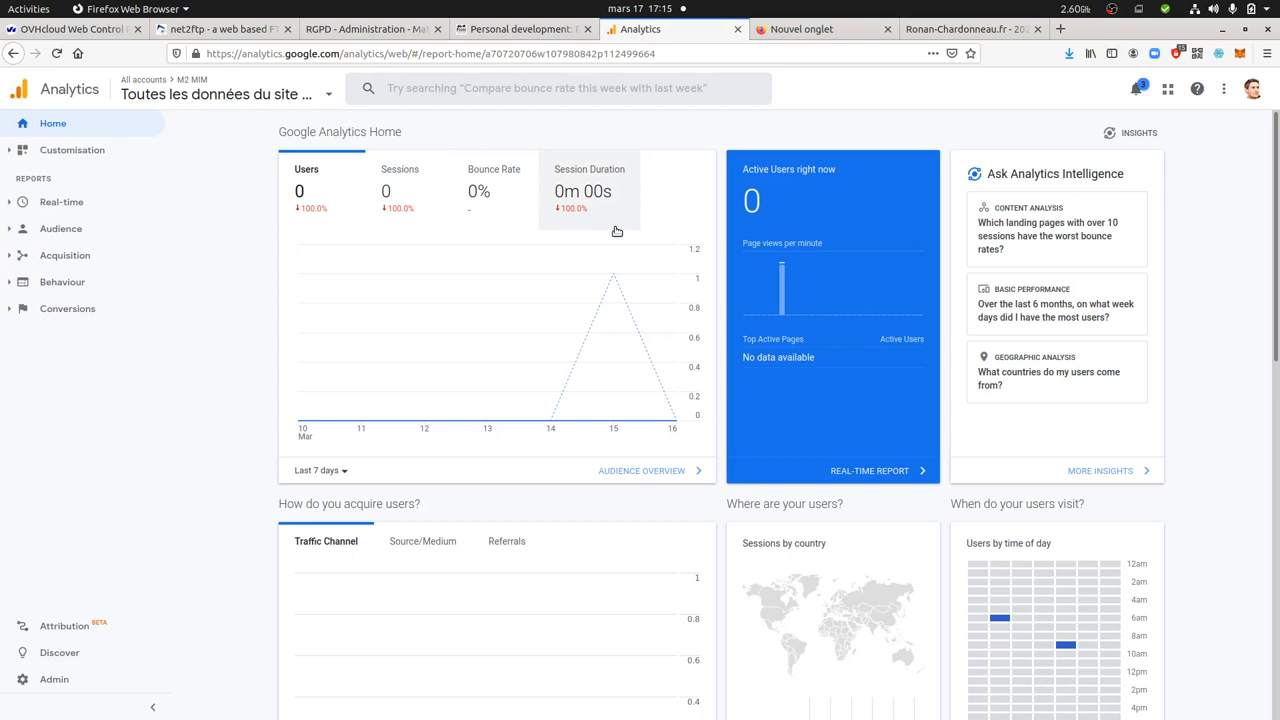
mouse_move(848, 428)
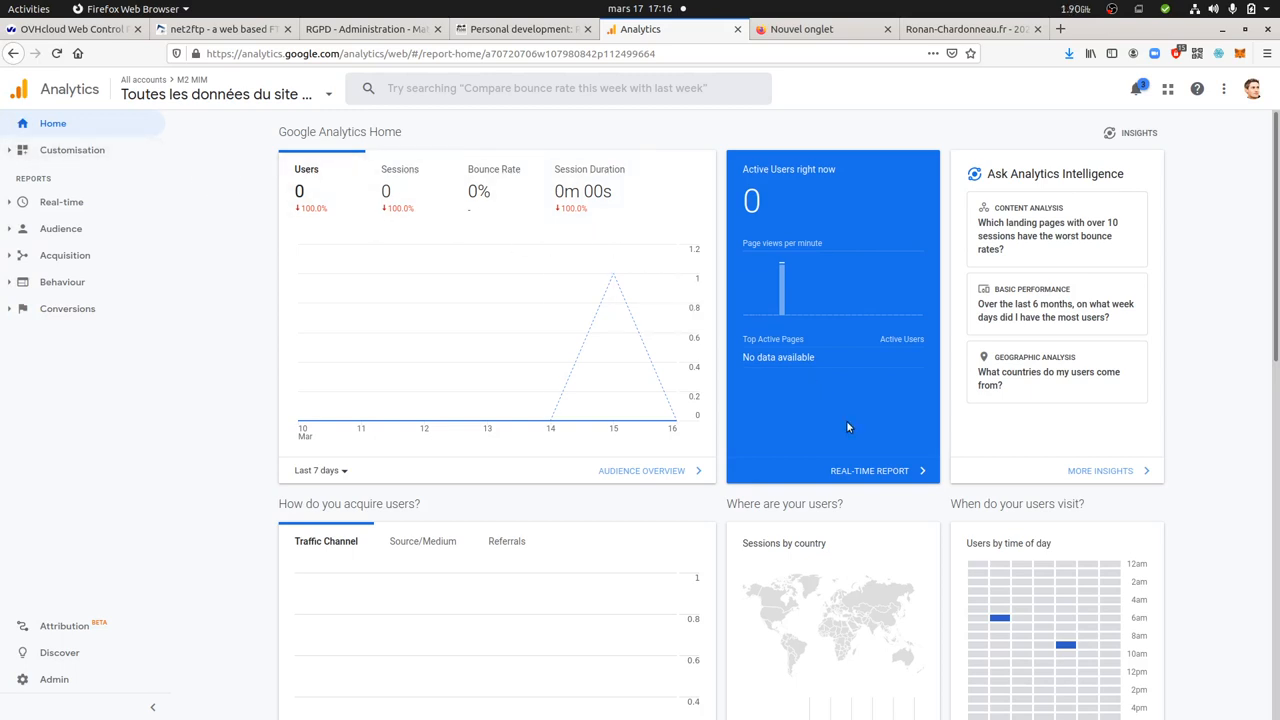
Step: Open the Google Analytics real-time overview to see the active /test/ user
left_click(869, 470)
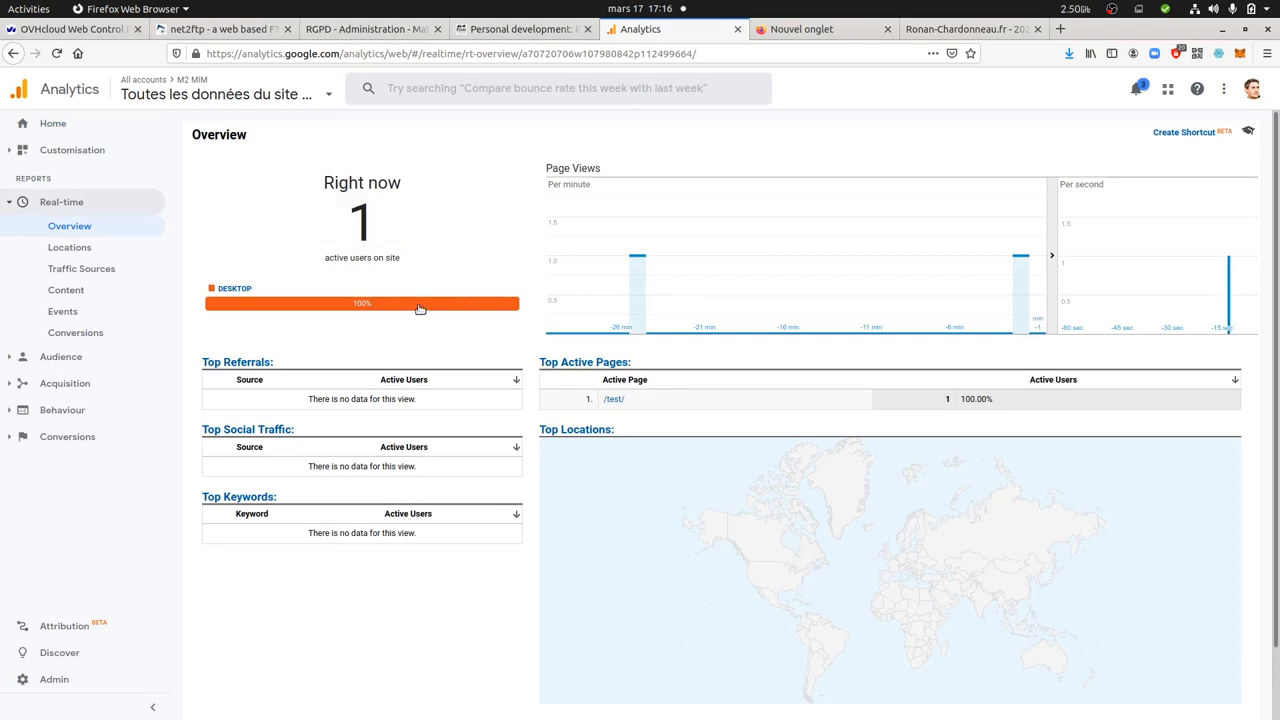
mouse_move(350, 248)
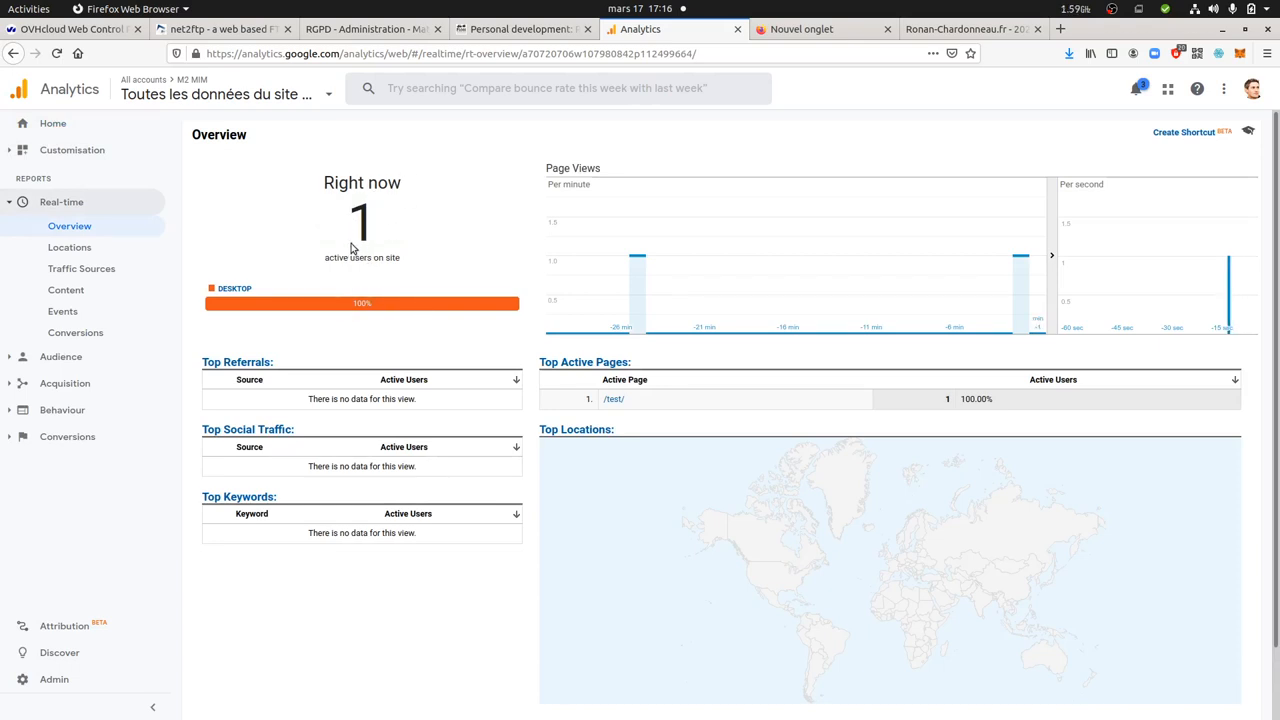
mouse_move(225, 207)
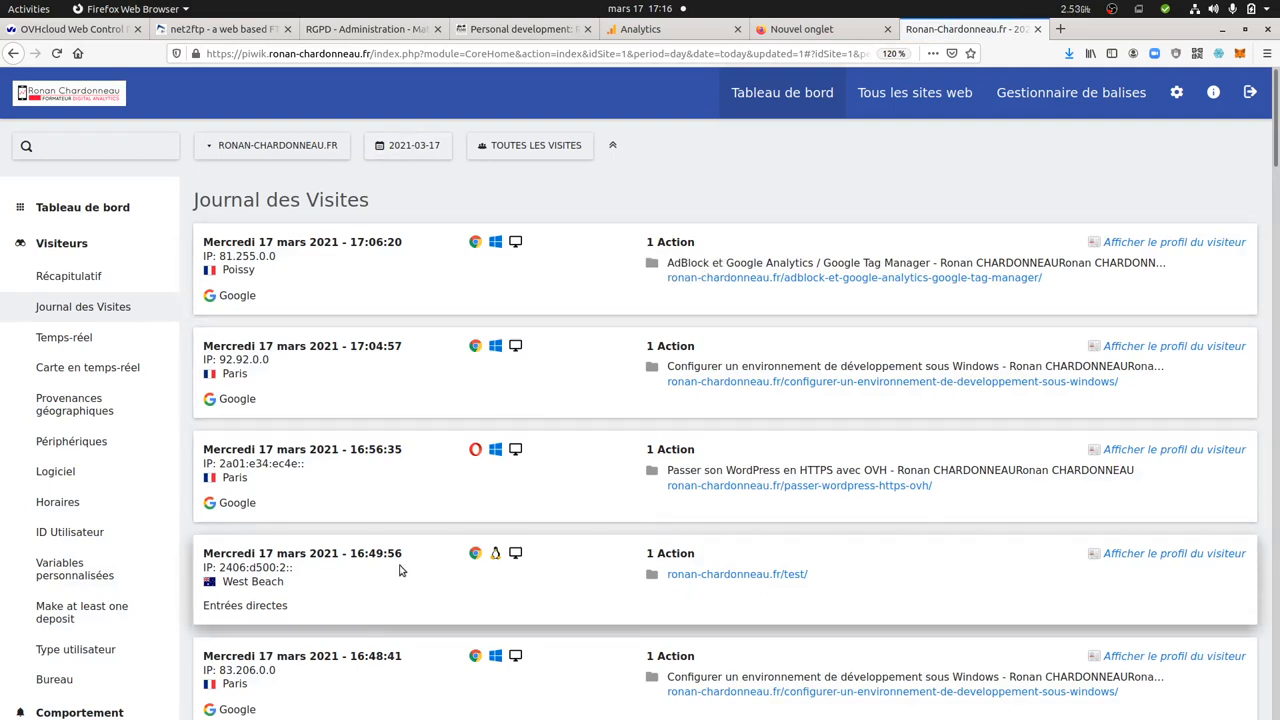
mouse_move(711, 578)
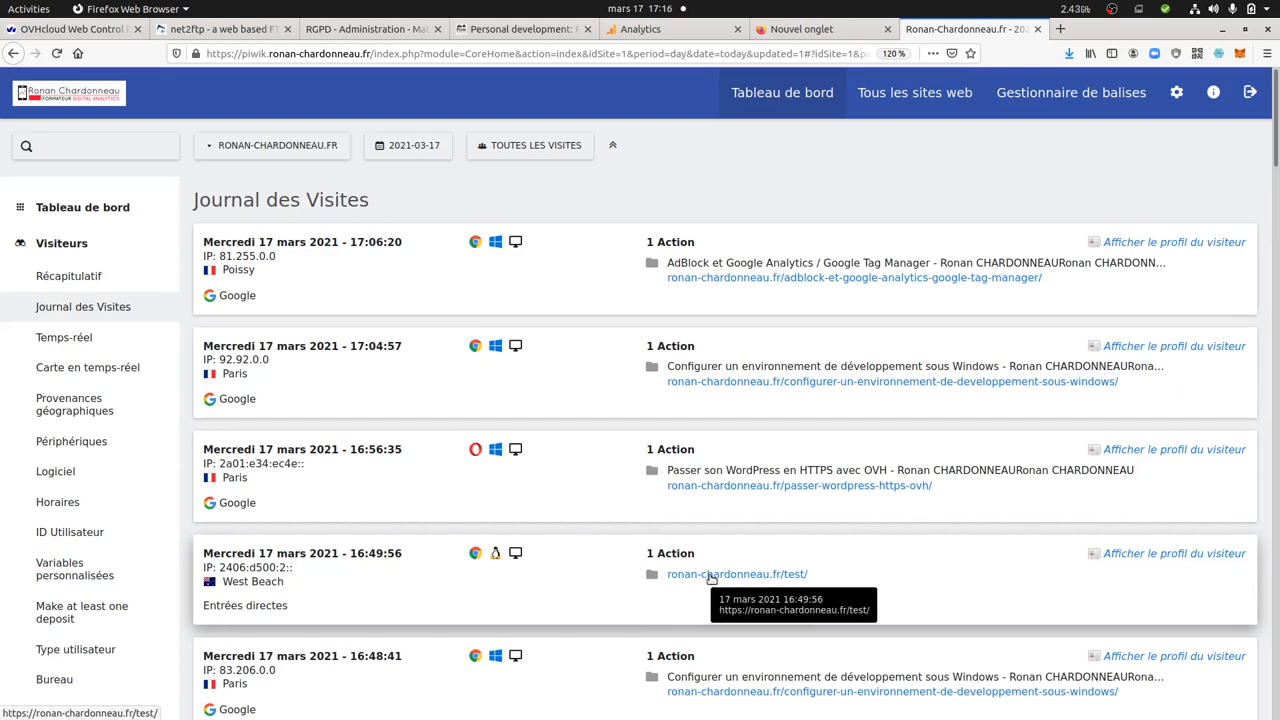
mouse_move(568, 578)
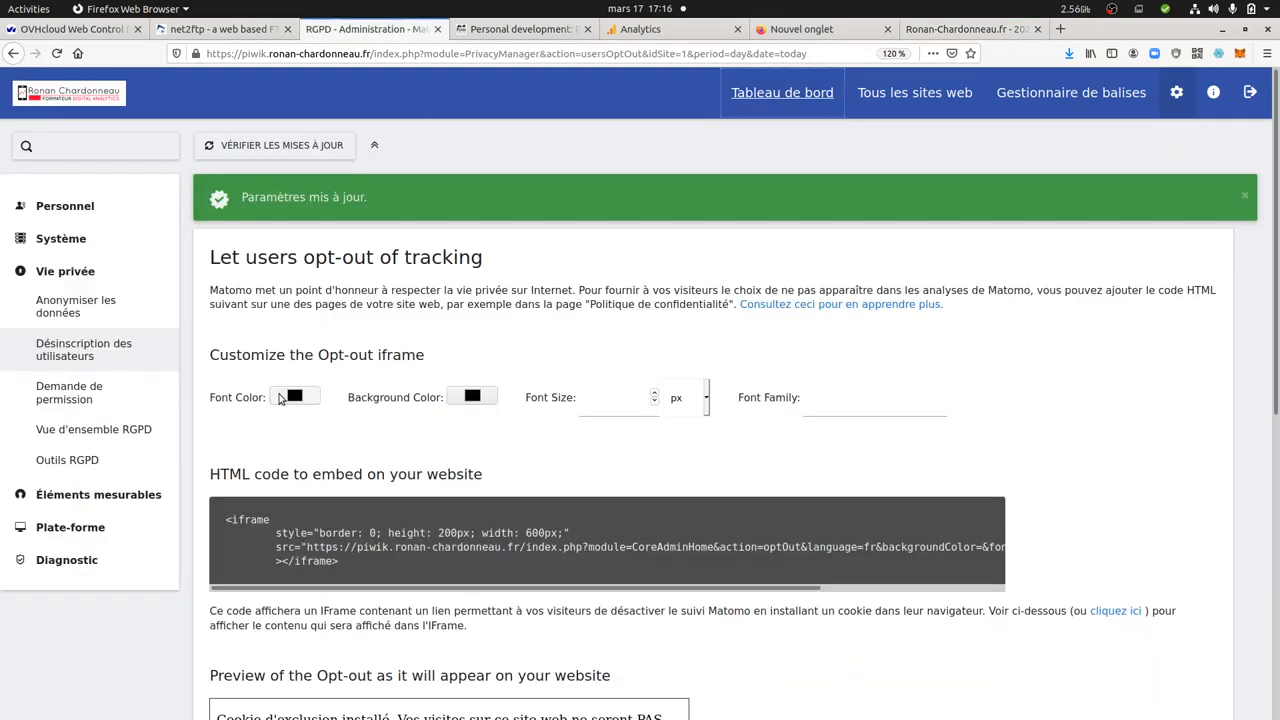
Step: Scroll Matomo's user opt-out page to 'Ne Pas Suivre' and keep 'Activer' selected
scroll("down", 3)
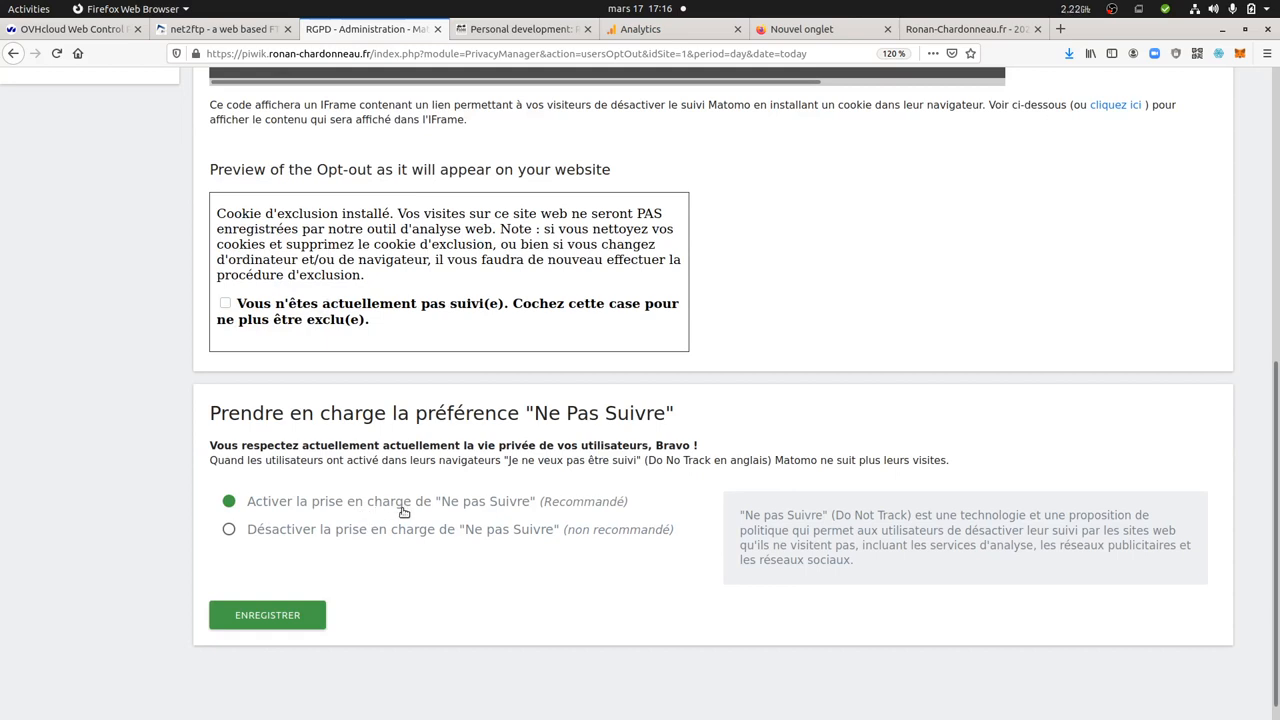
mouse_move(306, 513)
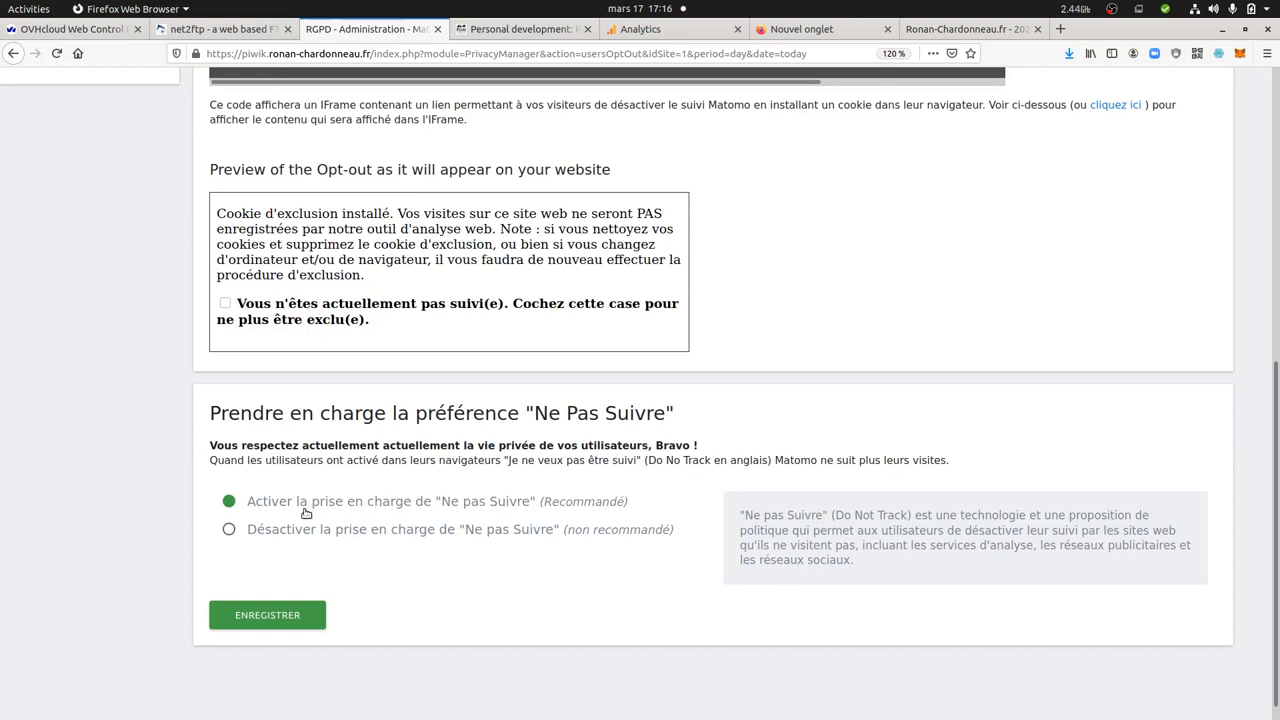
mouse_move(433, 511)
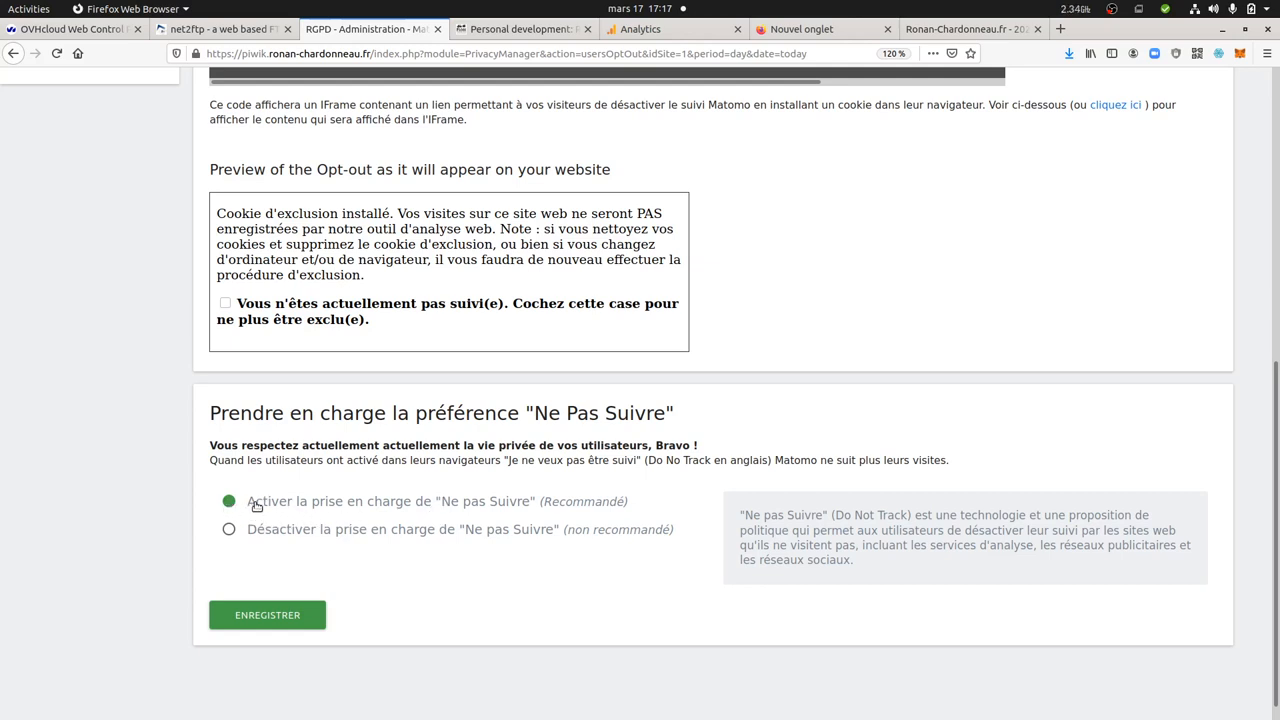
mouse_move(323, 513)
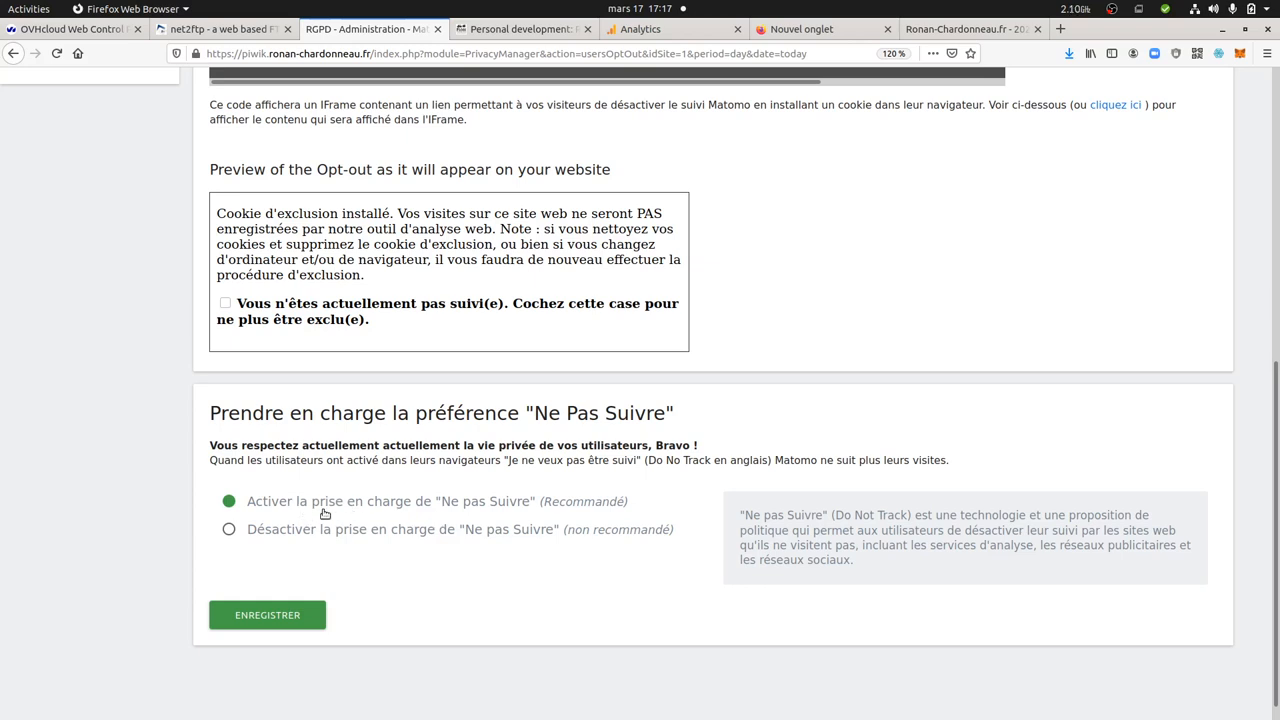
mouse_move(372, 514)
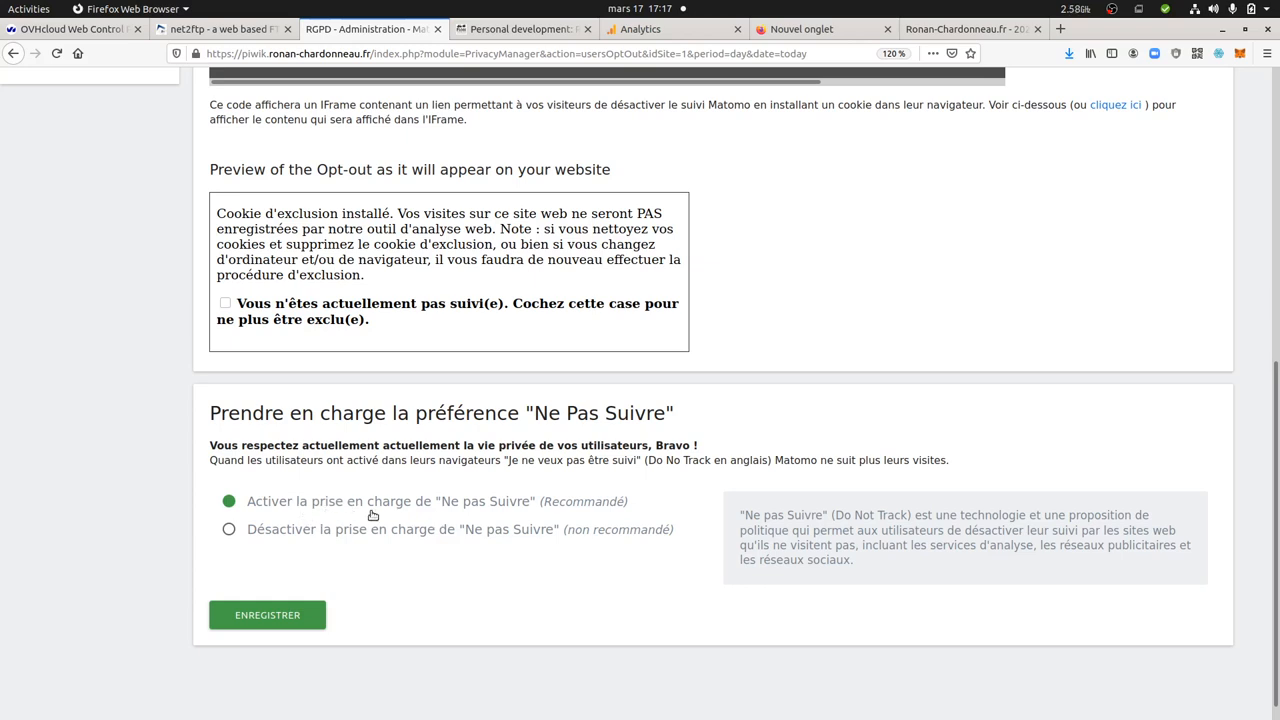
mouse_move(478, 505)
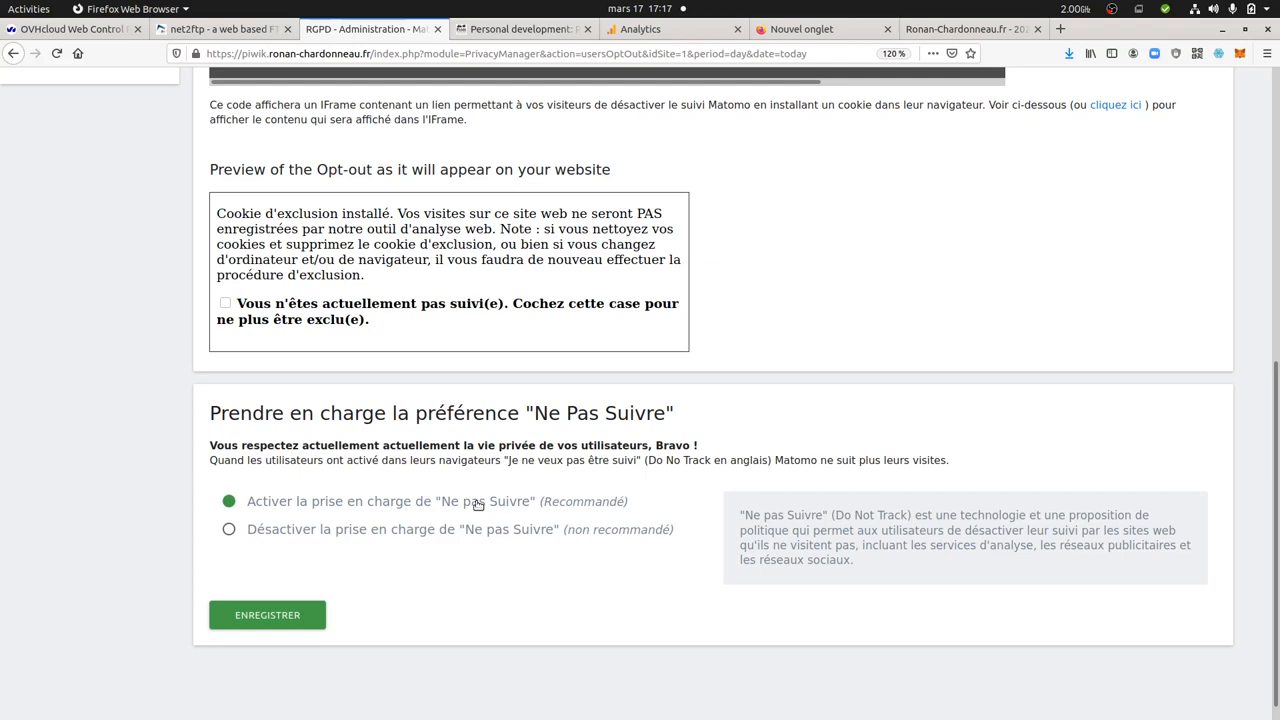
mouse_move(464, 505)
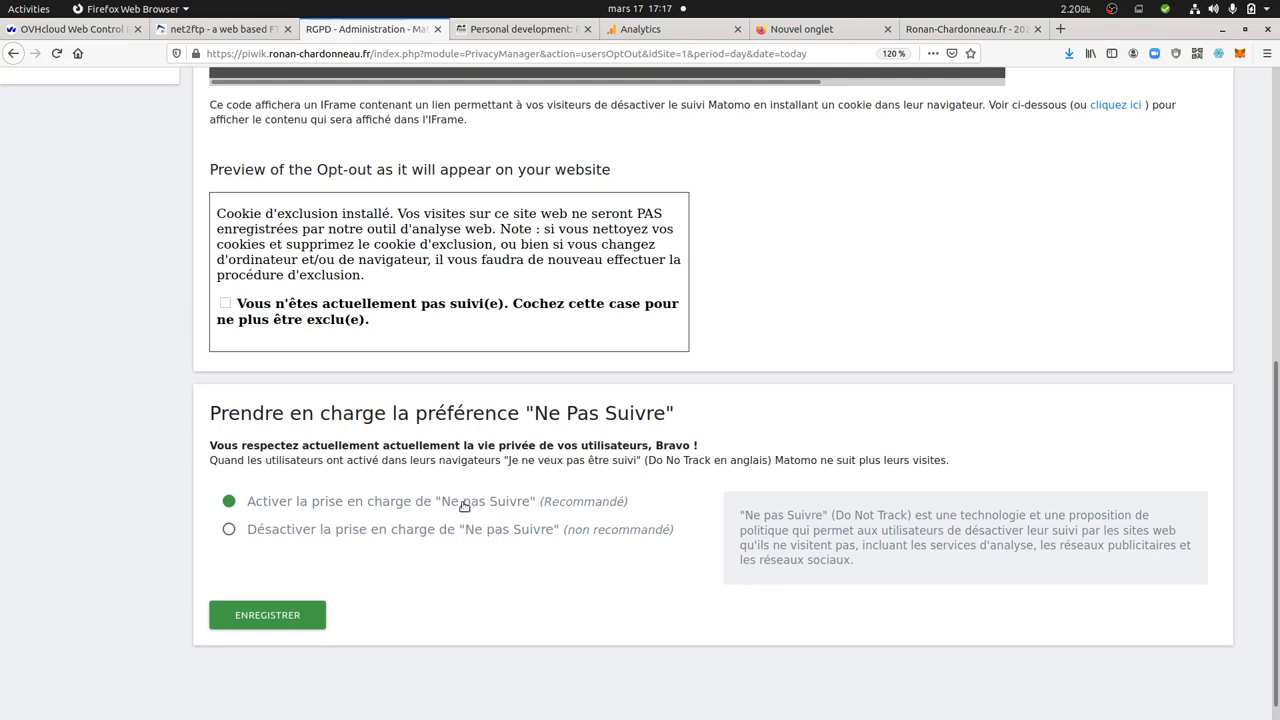
mouse_move(464, 513)
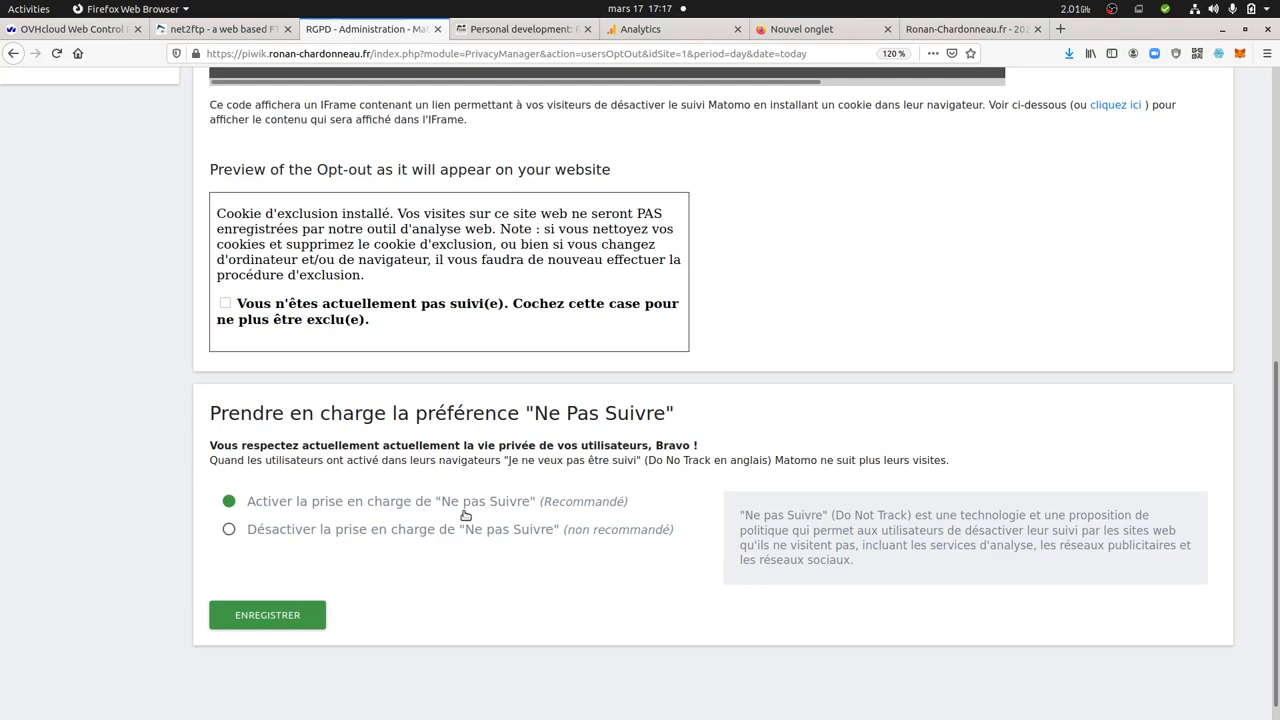
mouse_move(284, 514)
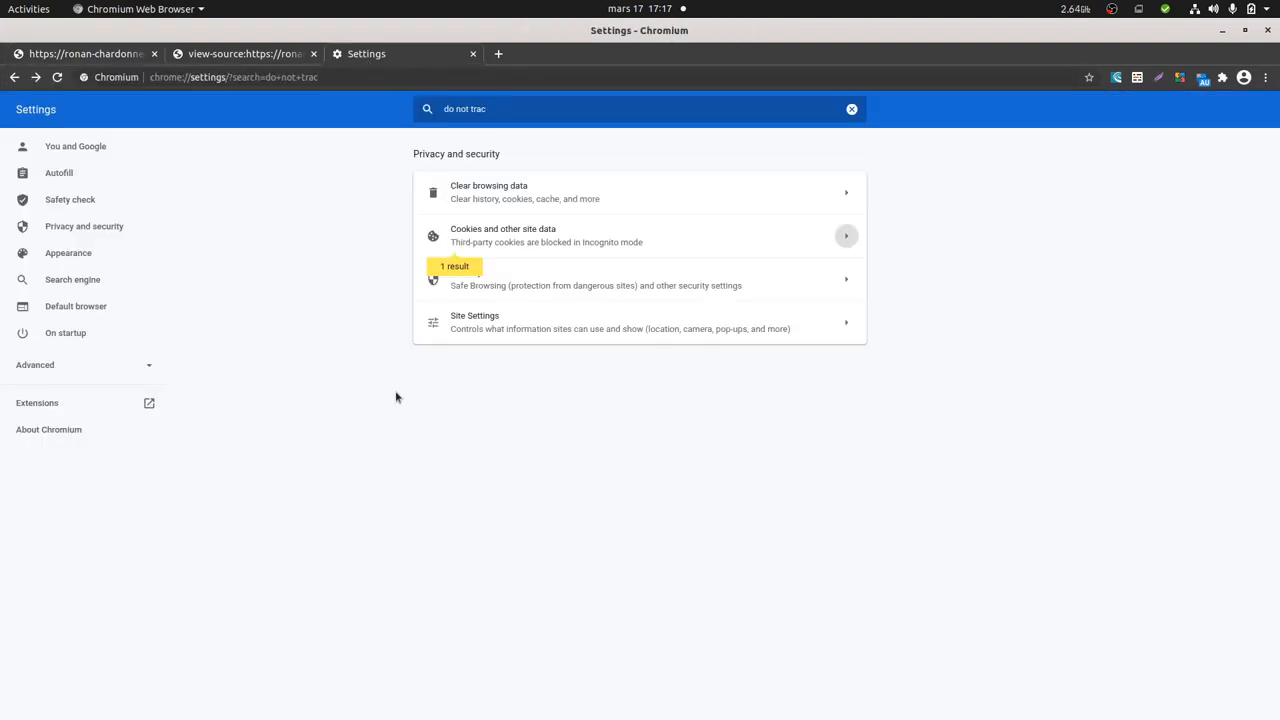
Step: Switch off Chromium's 'Send a Do Not Track request' toggle in cookie settings
left_click(1266, 77)
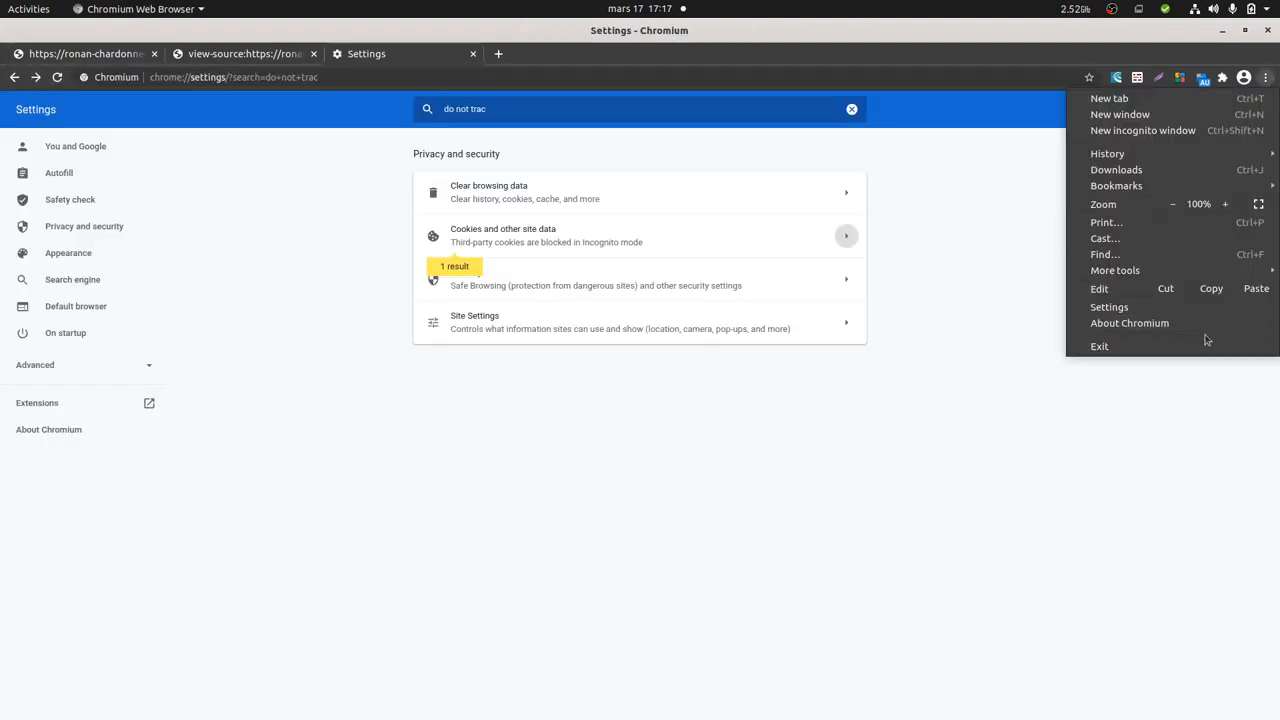
left_click(896, 320)
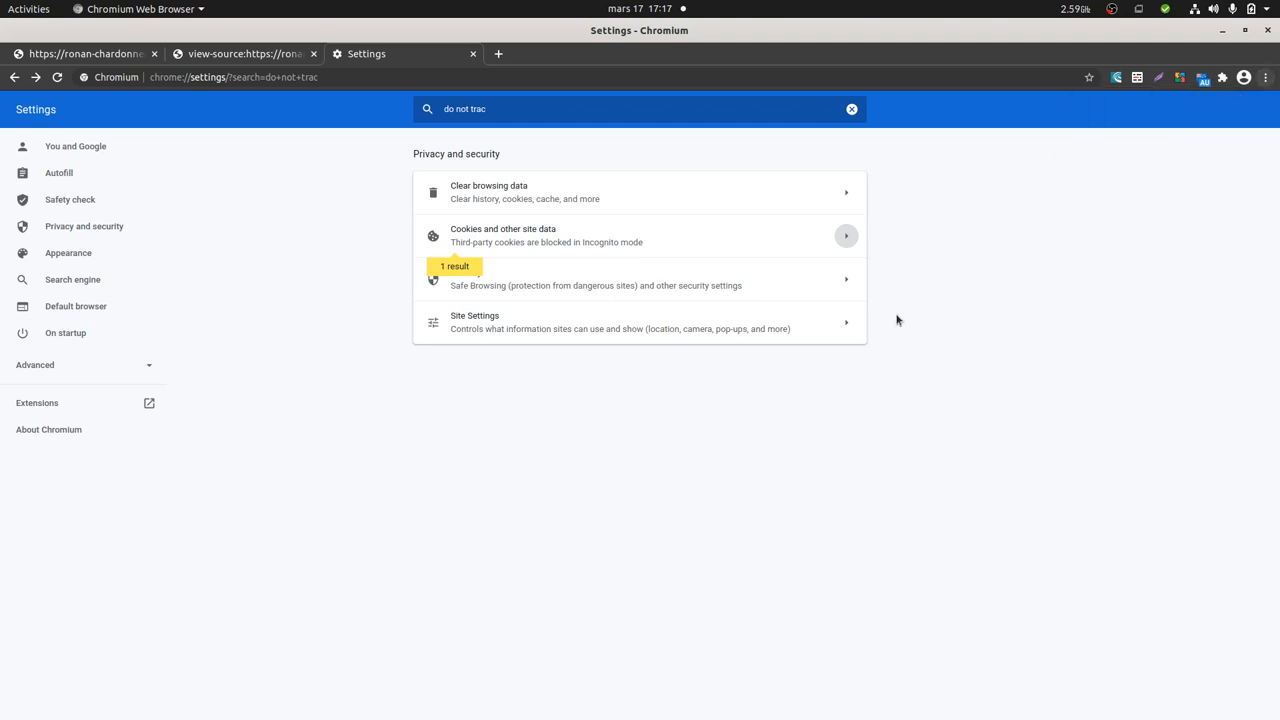
mouse_move(489, 252)
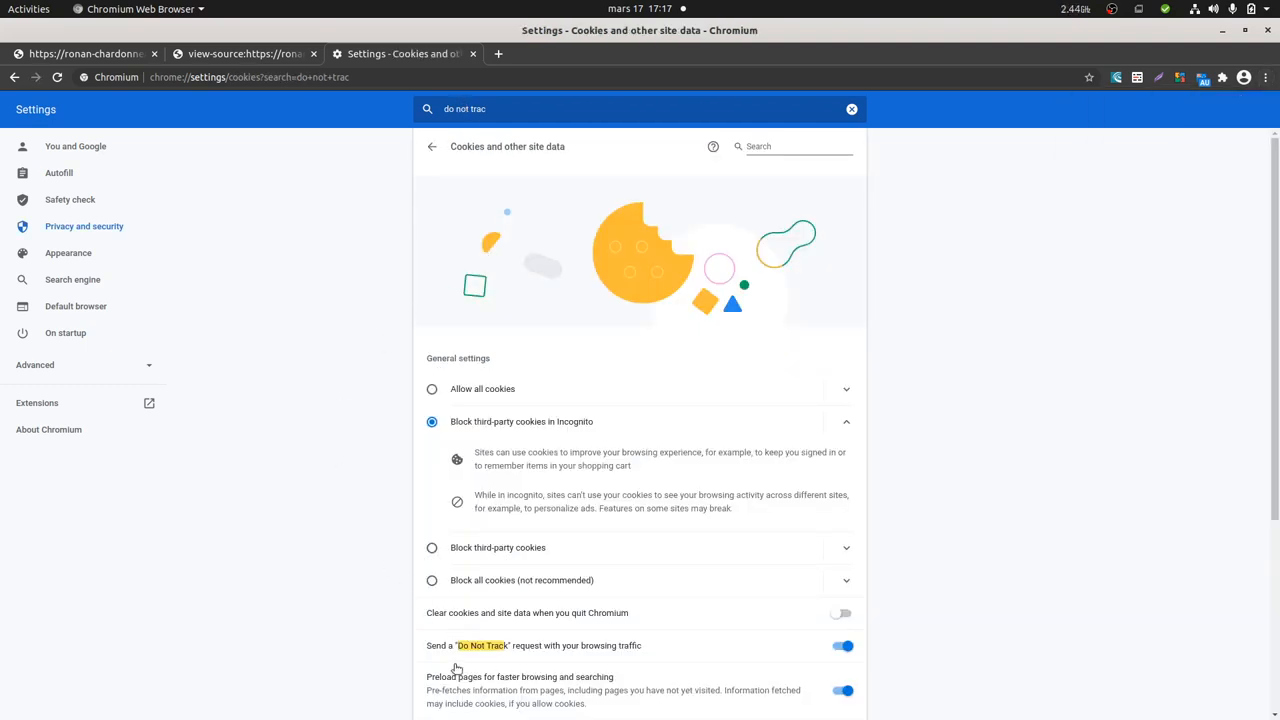
mouse_move(600, 660)
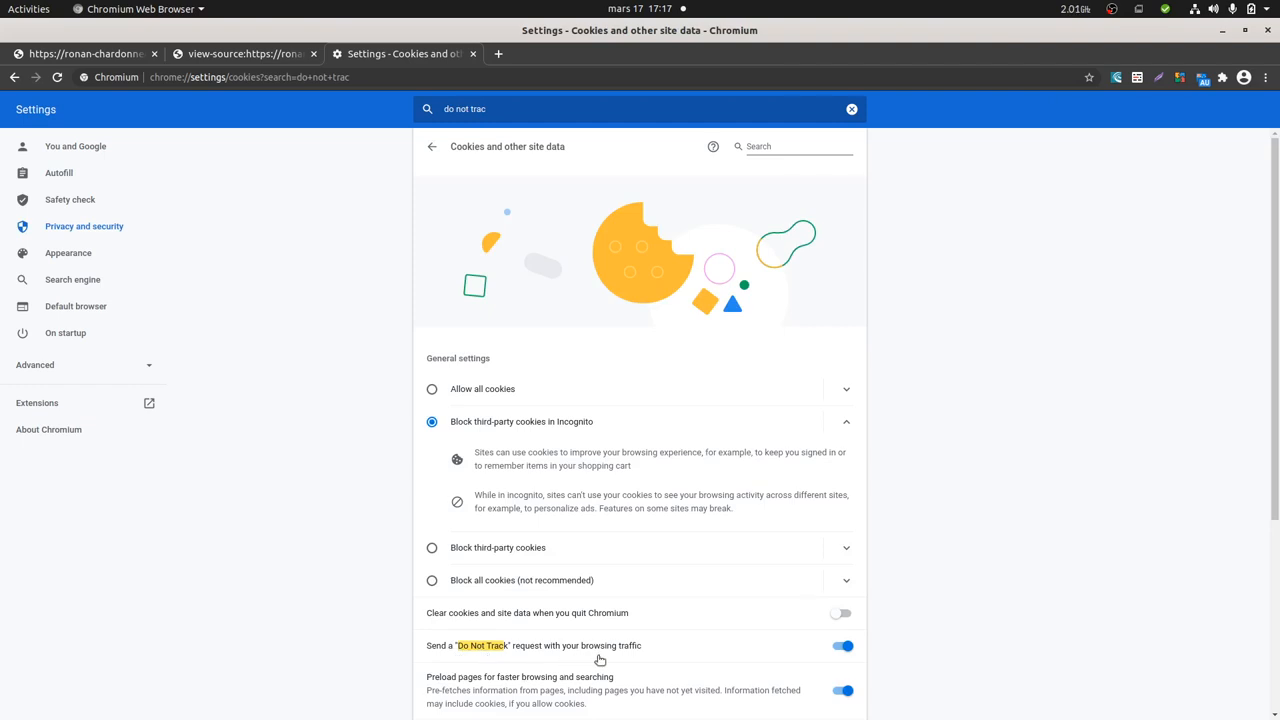
mouse_move(678, 660)
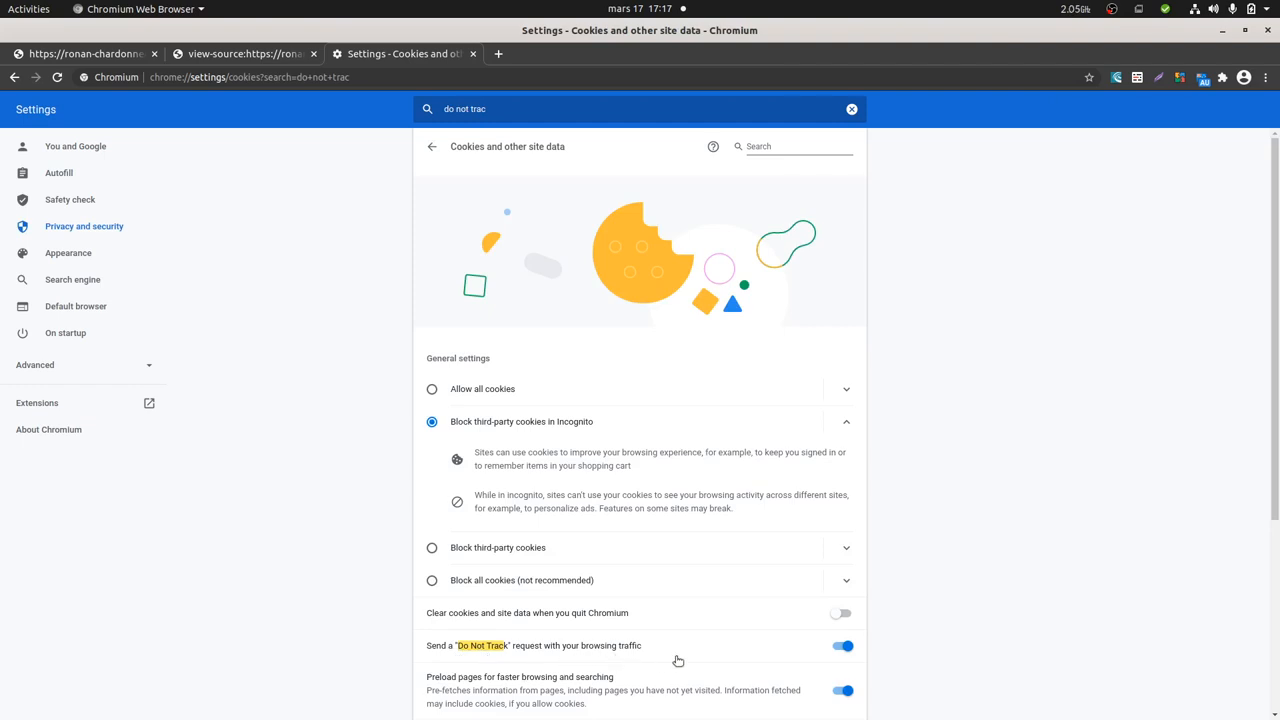
mouse_move(600, 656)
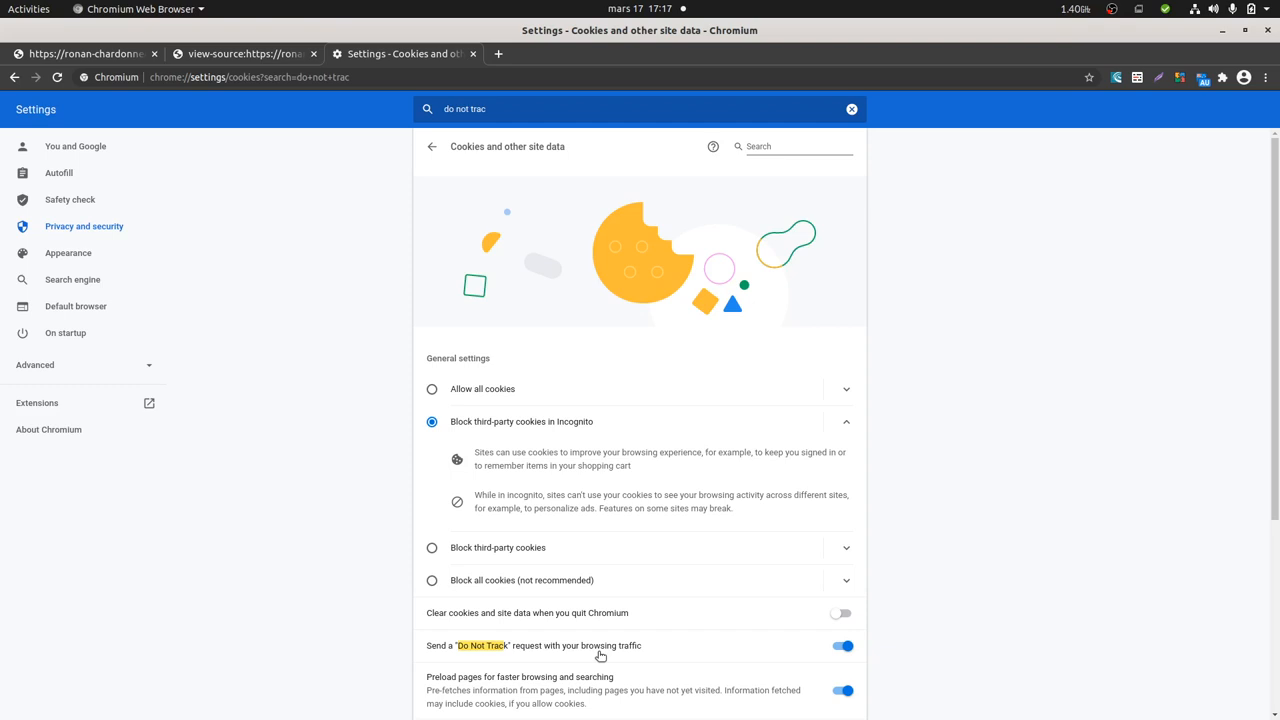
mouse_move(715, 651)
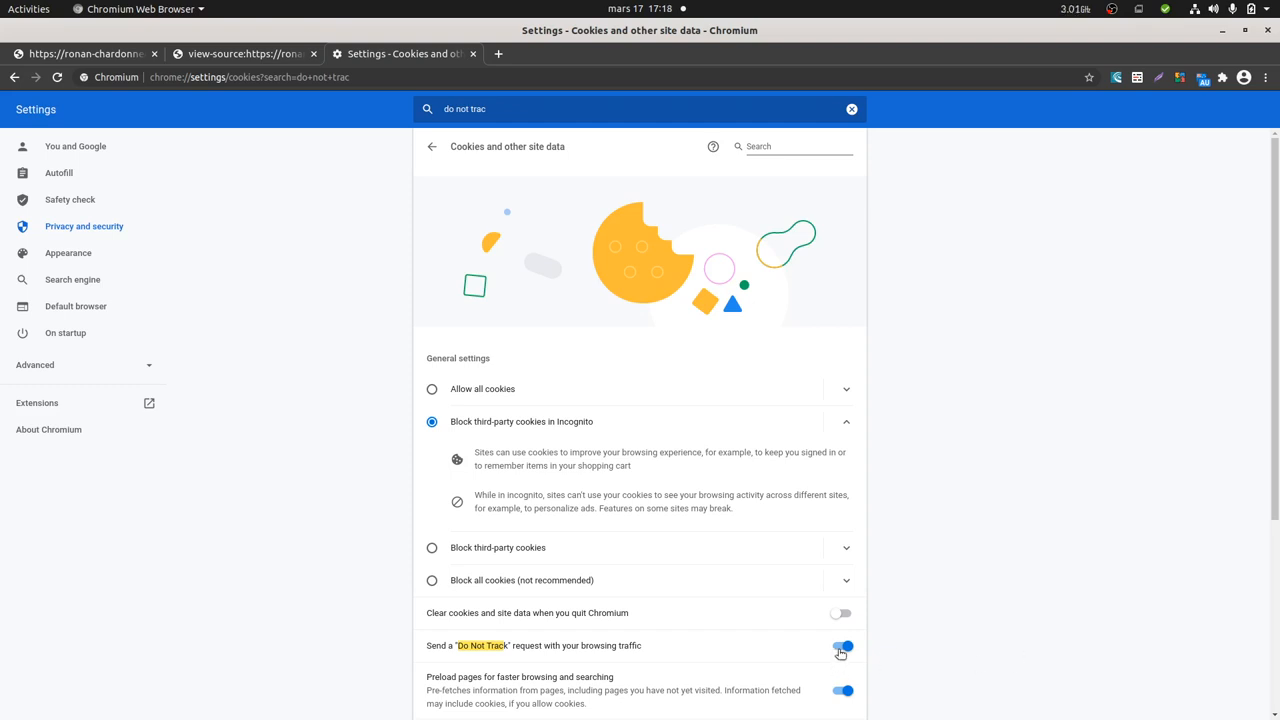
left_click(842, 646)
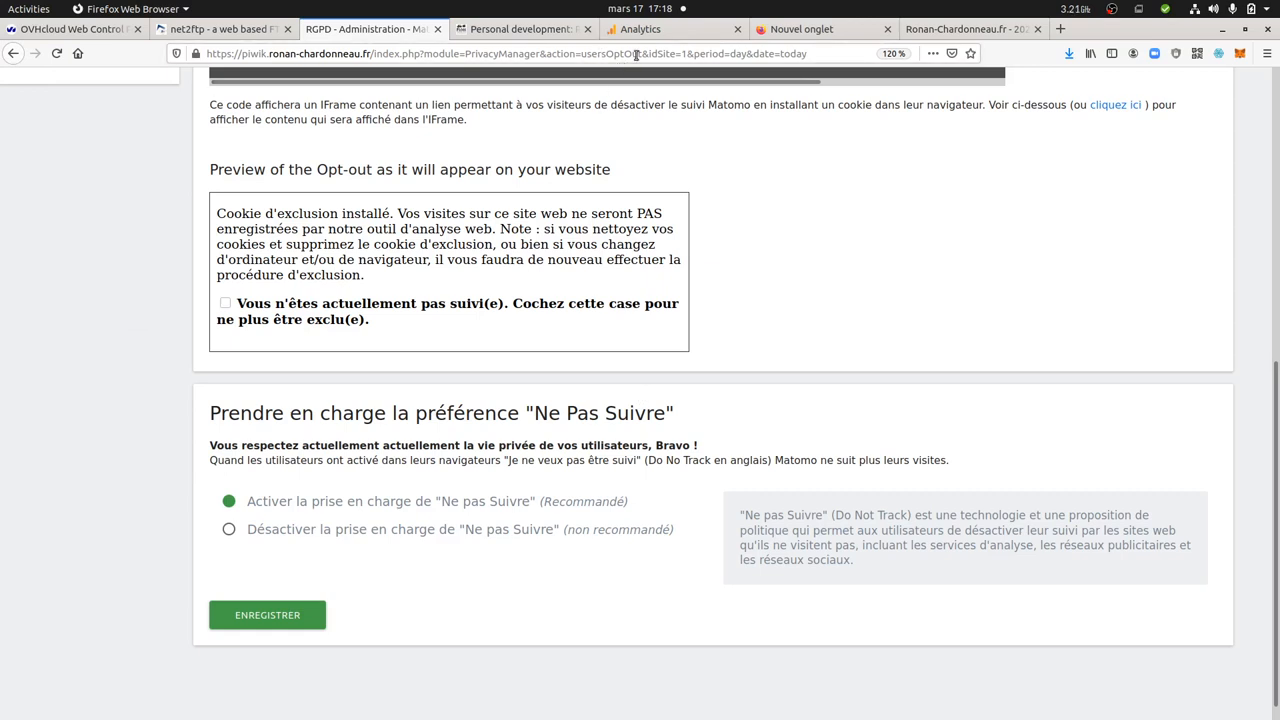
Step: Recheck the Analytics real-time overview for the /test/ user, then return to Matomo's visits log
left_click(670, 29)
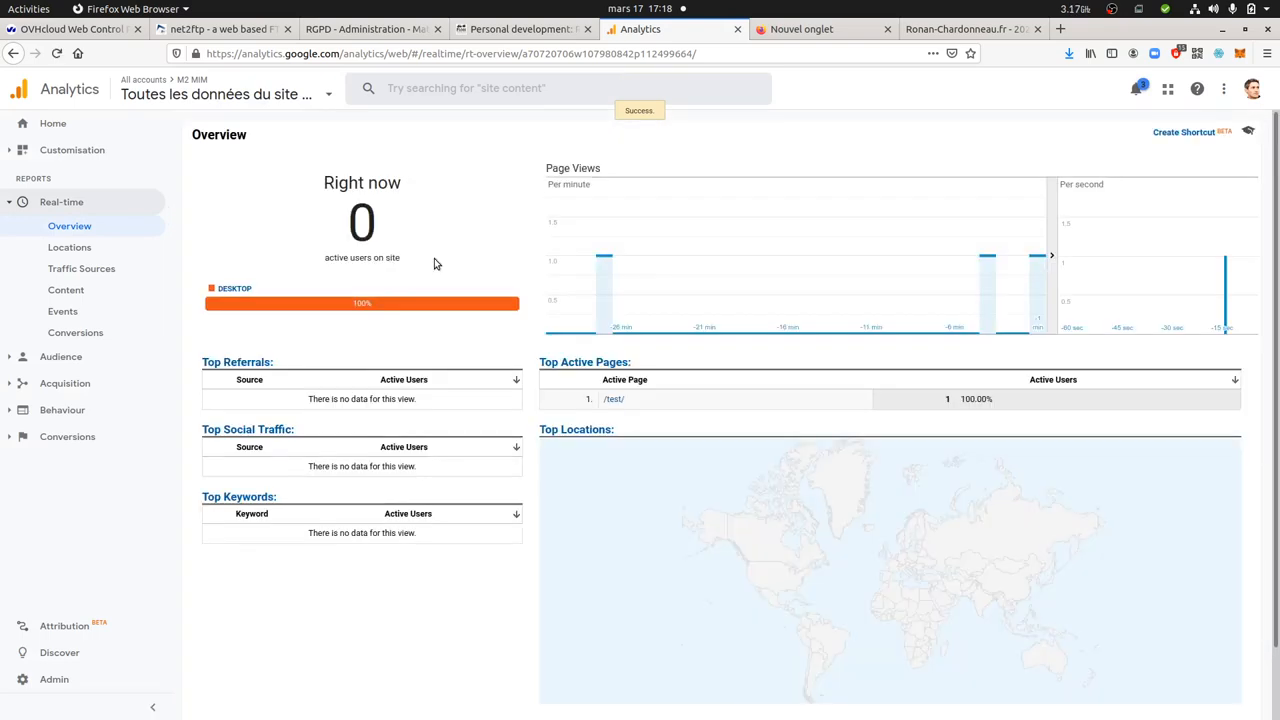
mouse_move(1037, 307)
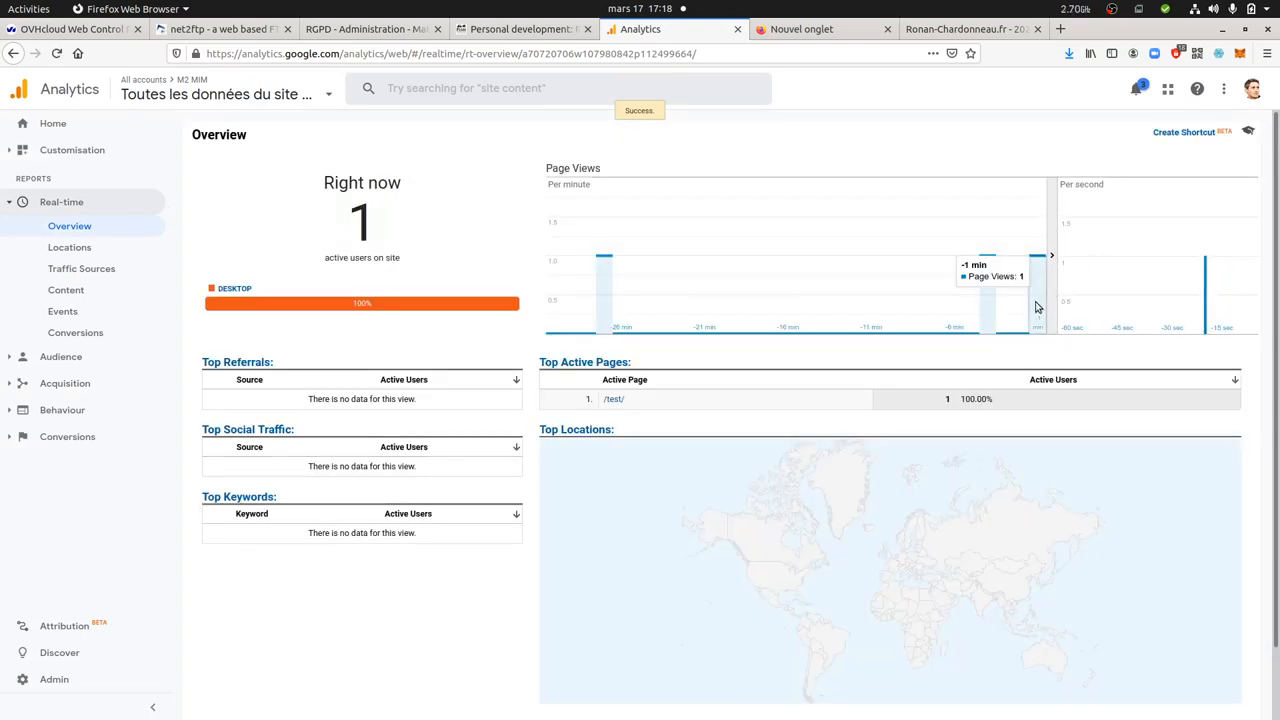
left_click(370, 28)
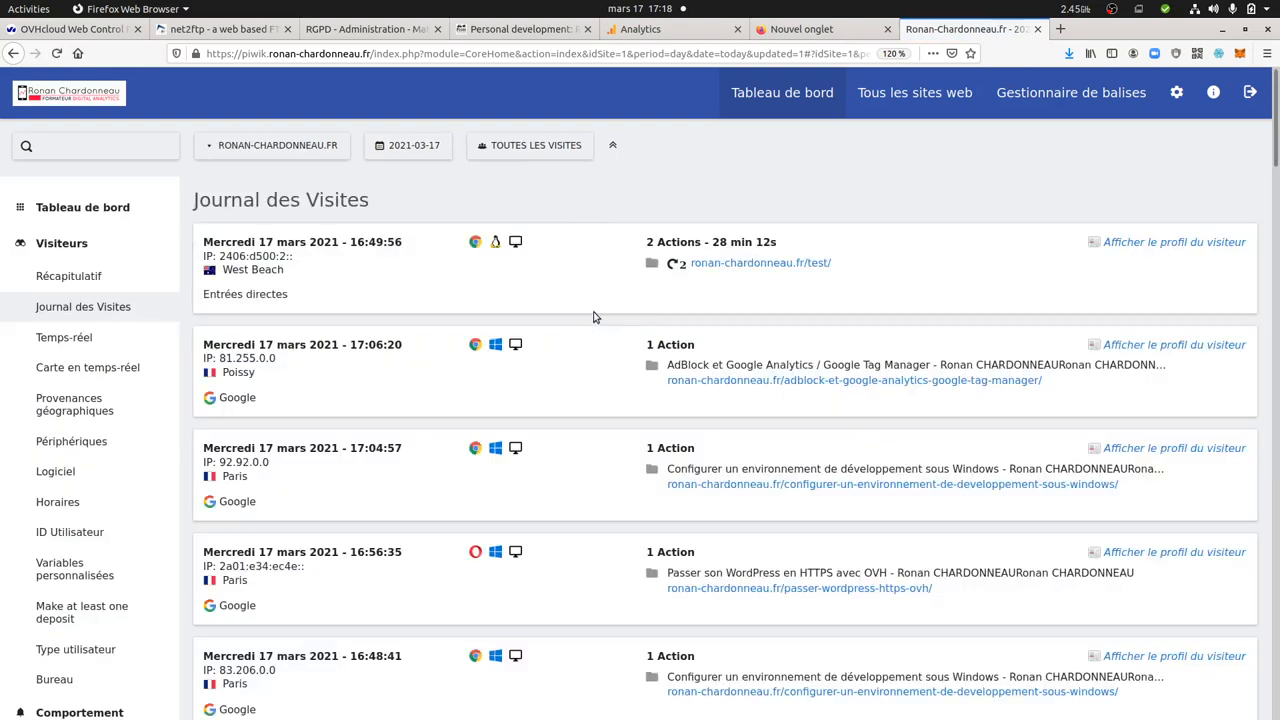
mouse_move(676, 263)
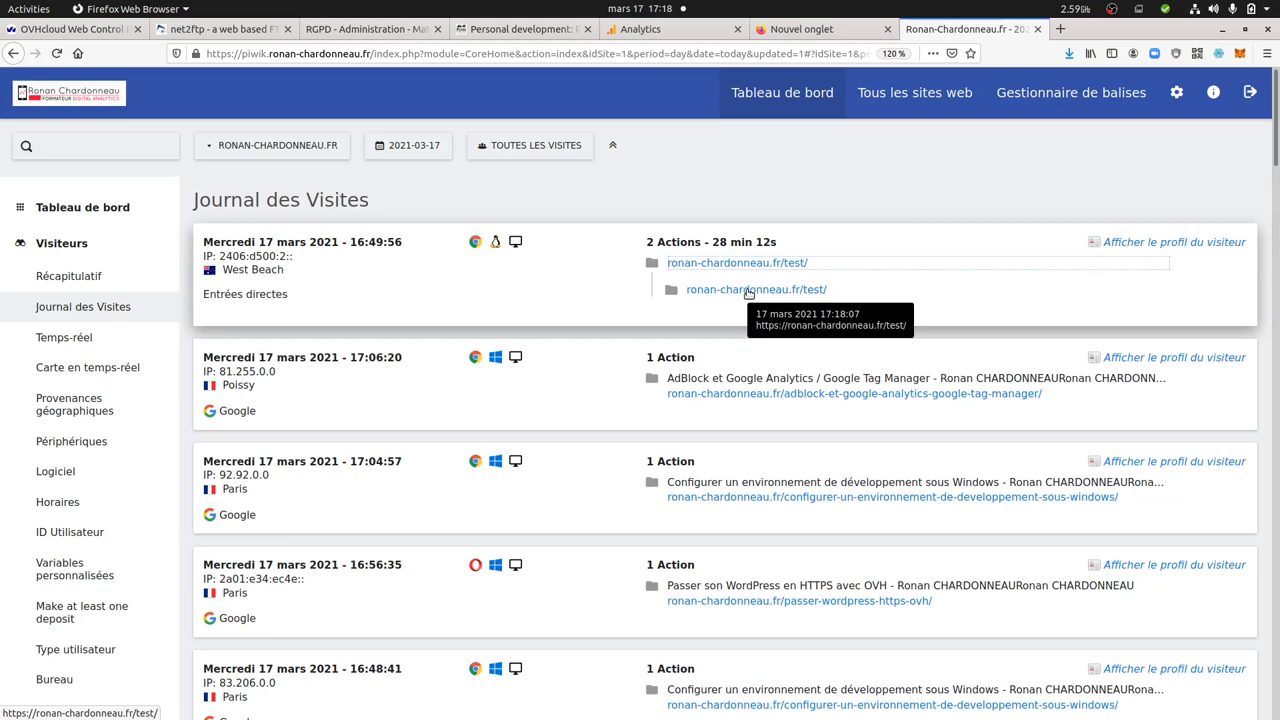
mouse_move(710, 173)
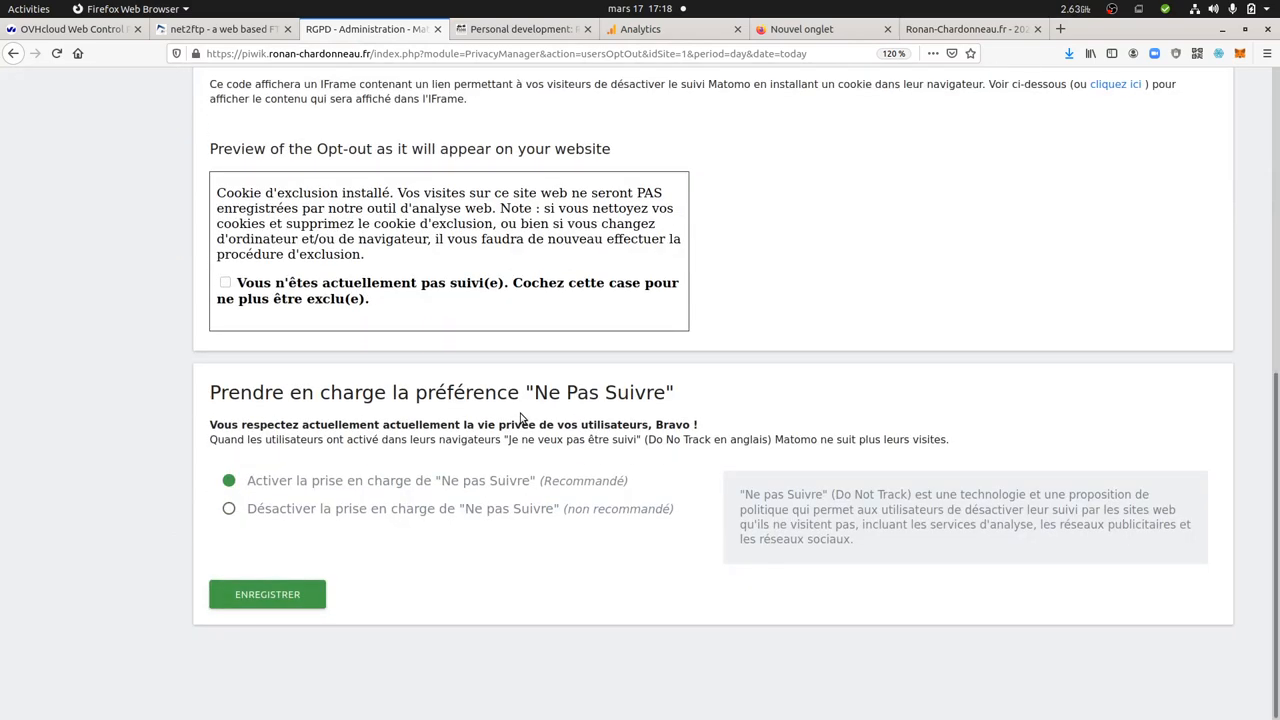
mouse_move(397, 485)
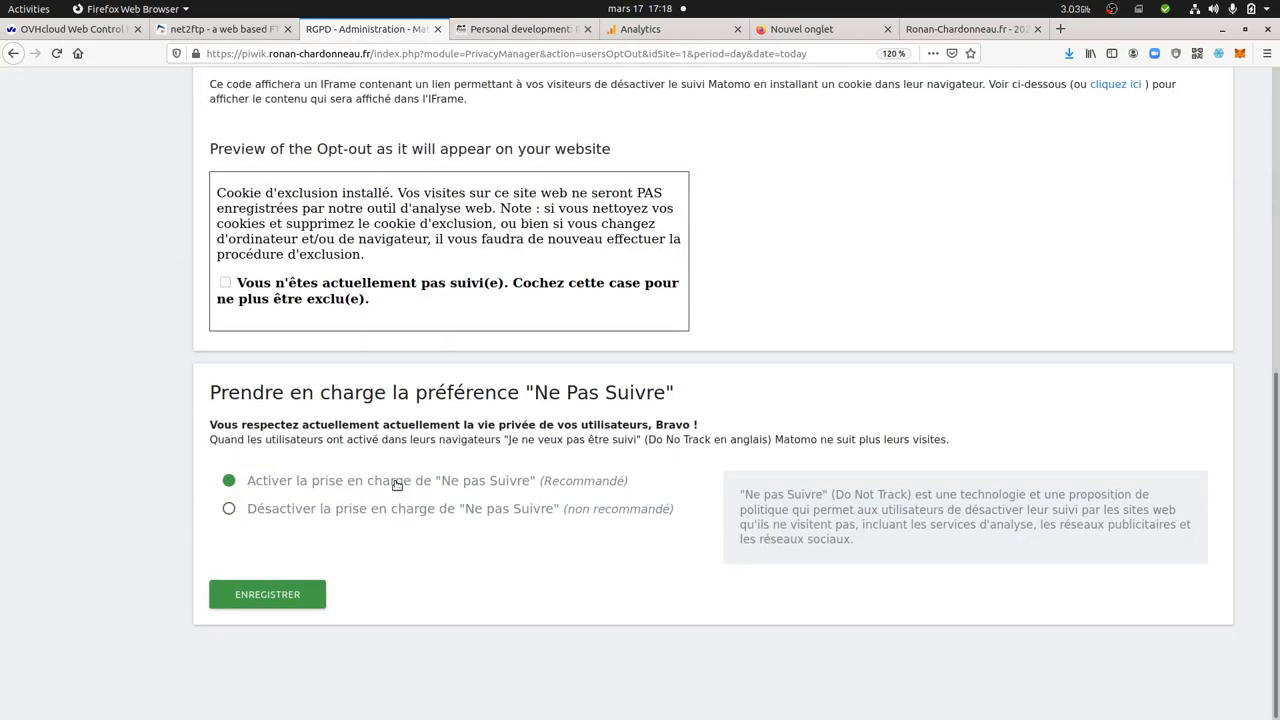
mouse_move(270, 507)
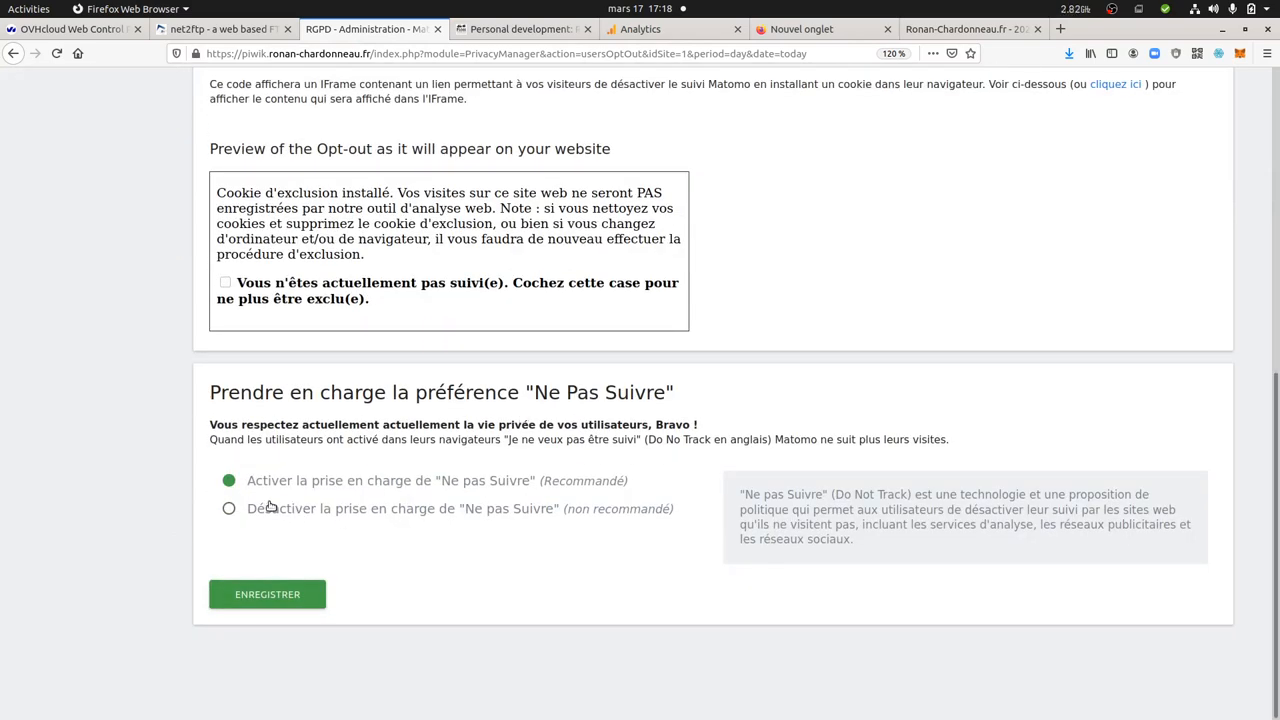
Step: Select 'Désactiver la prise en charge de Ne pas Suivre' in Matomo's privacy settings
left_click(229, 508)
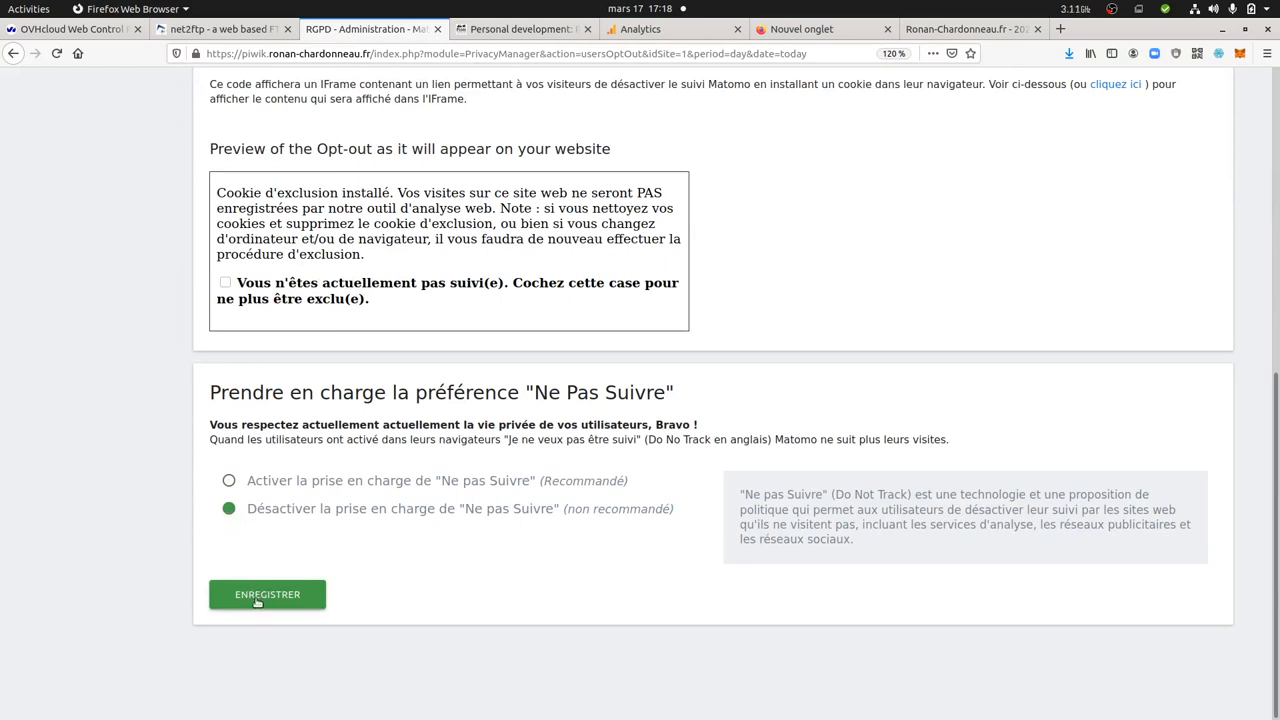
mouse_move(272, 584)
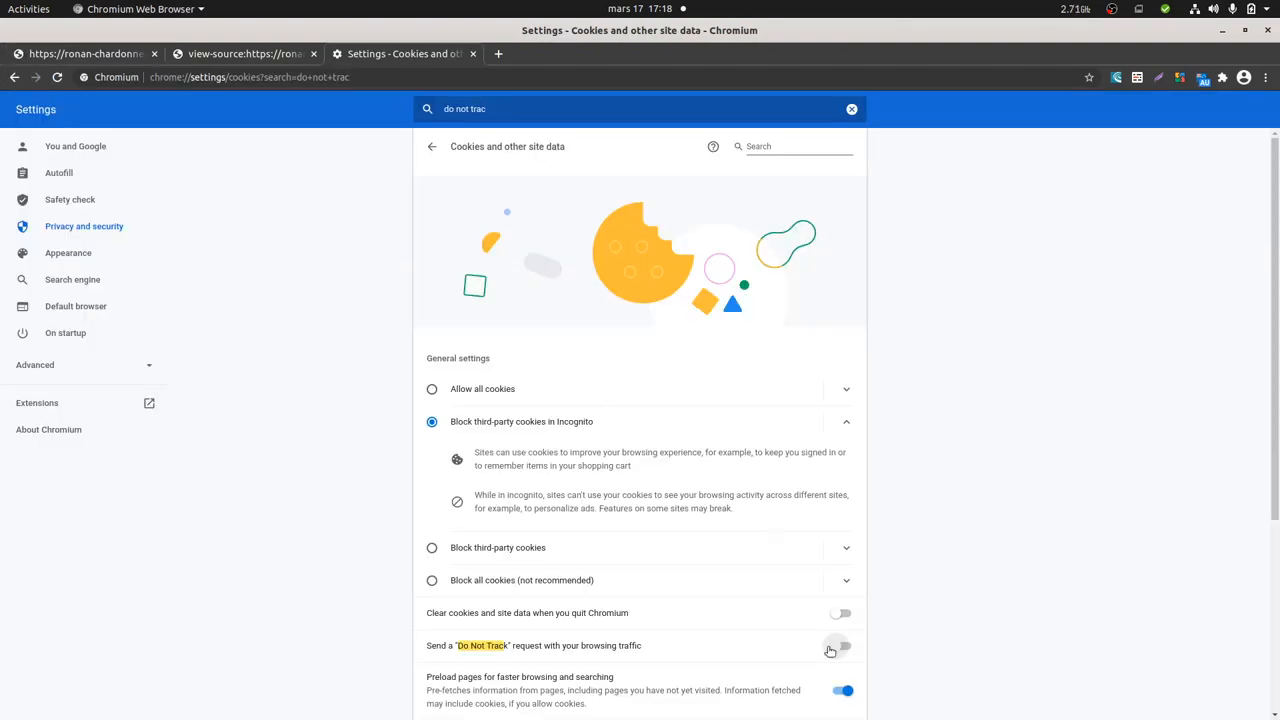
Step: Switch on Chromium's 'Send a Do Not Track request' toggle and confirm the prompt
left_click(840, 645)
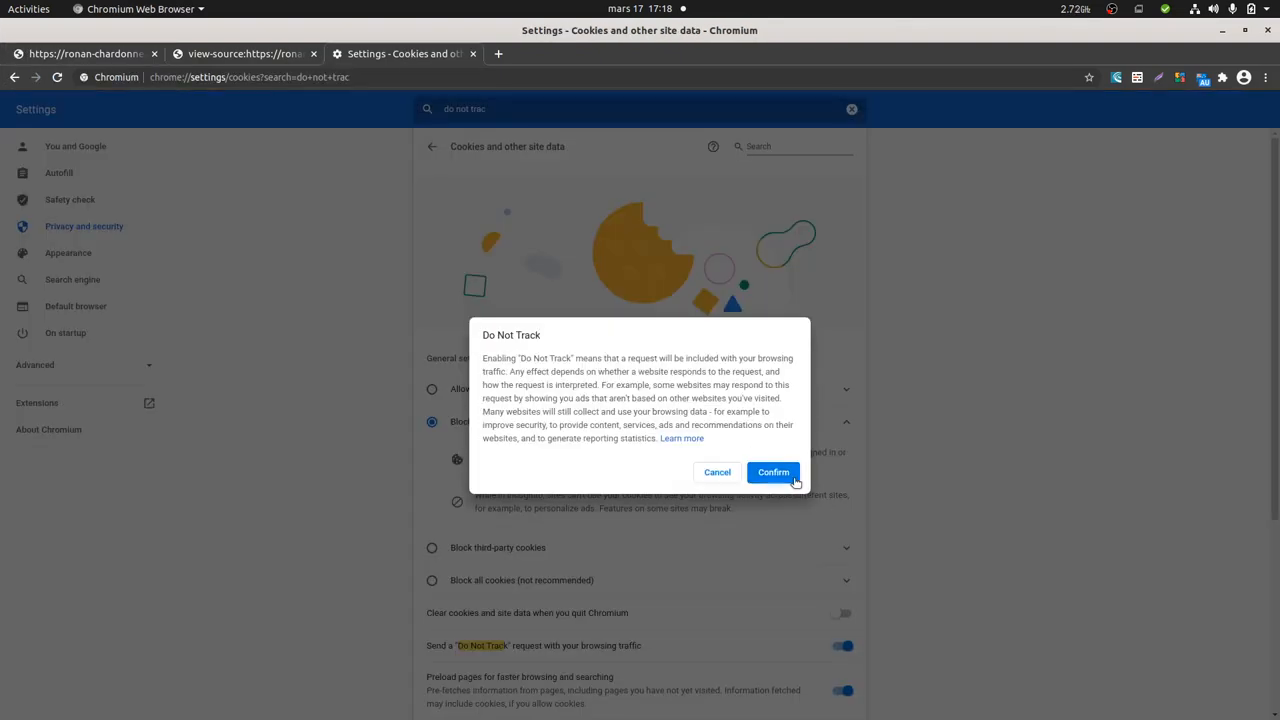
left_click(773, 472)
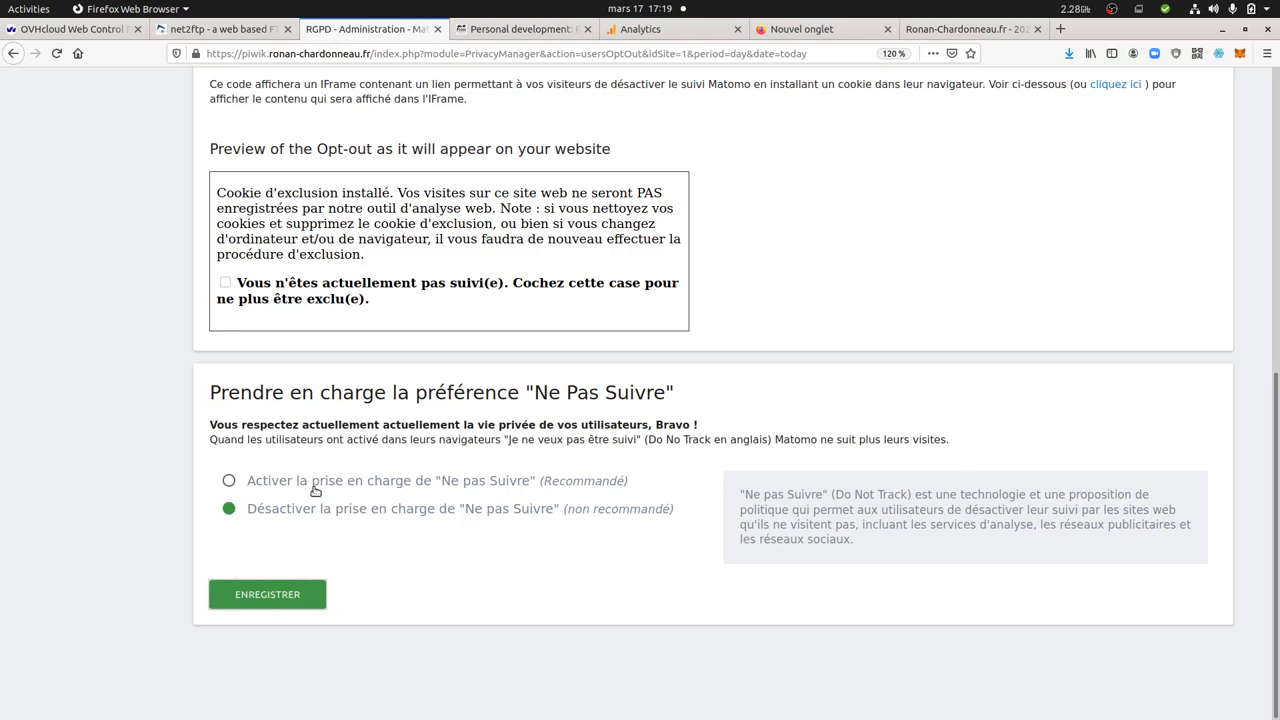
Step: Select 'Activer la prise en charge de Ne pas Suivre' in Matomo's privacy settings
left_click(229, 481)
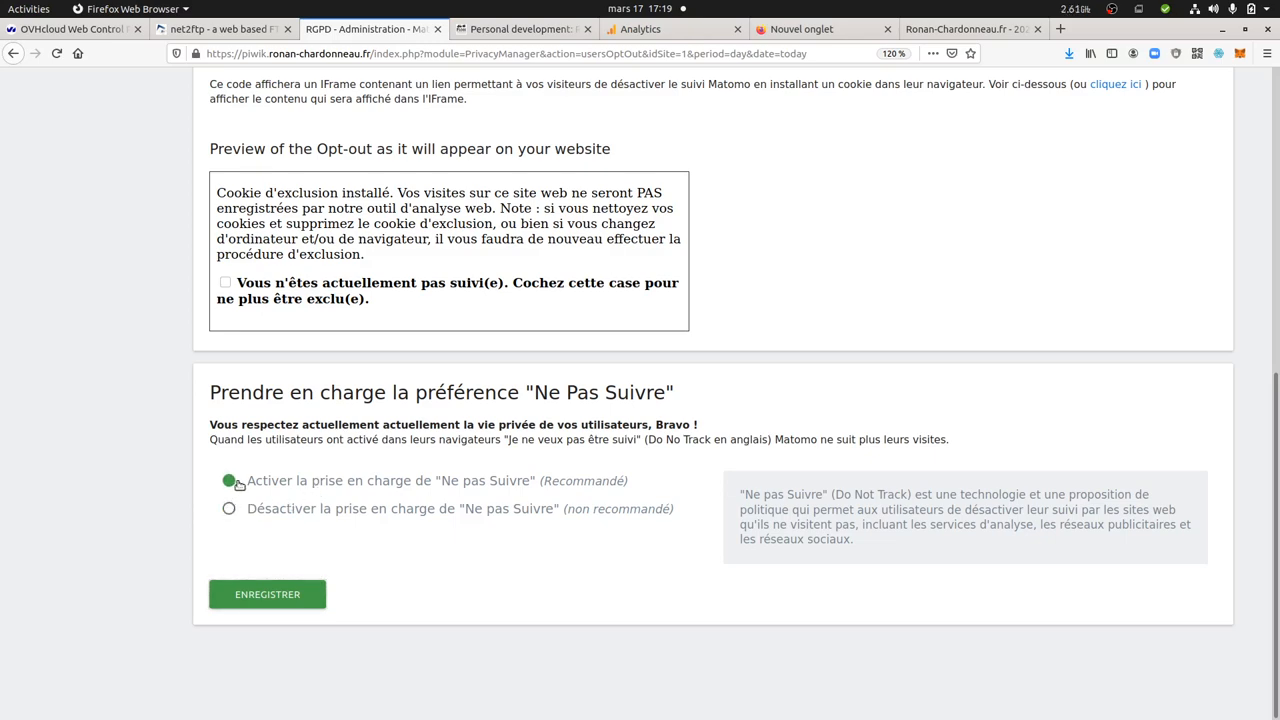
left_click(267, 594)
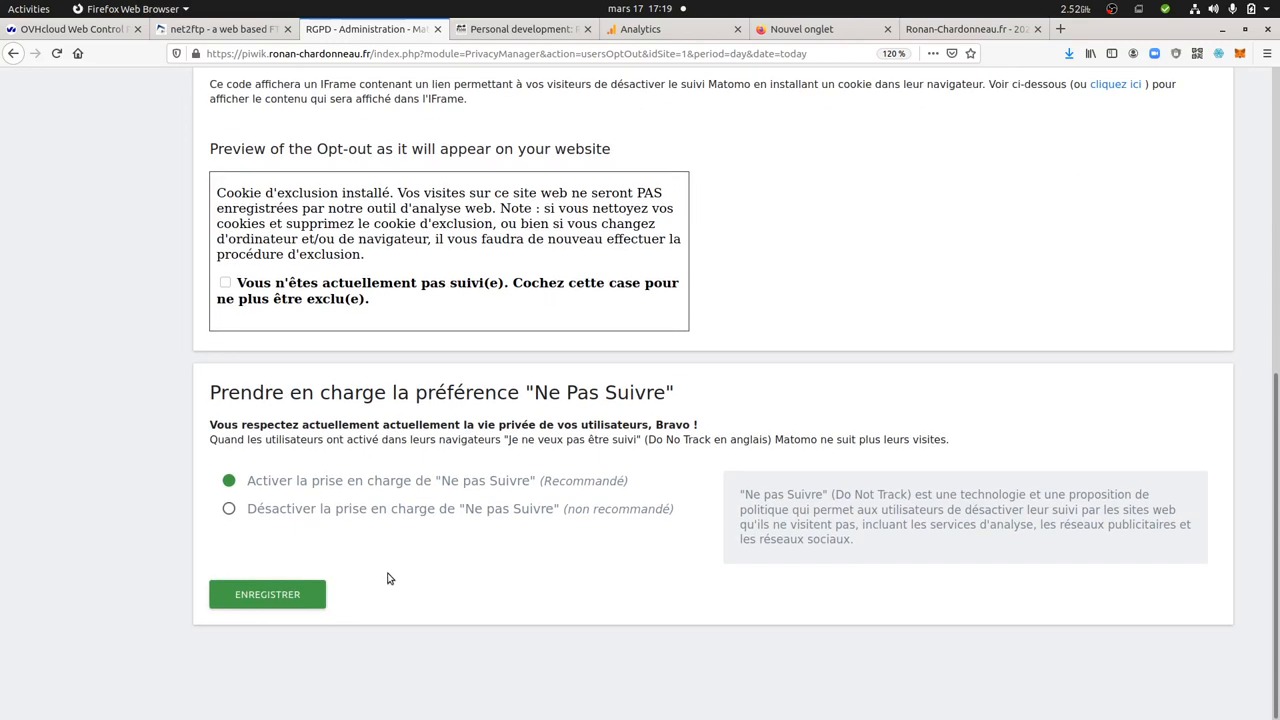
mouse_move(377, 517)
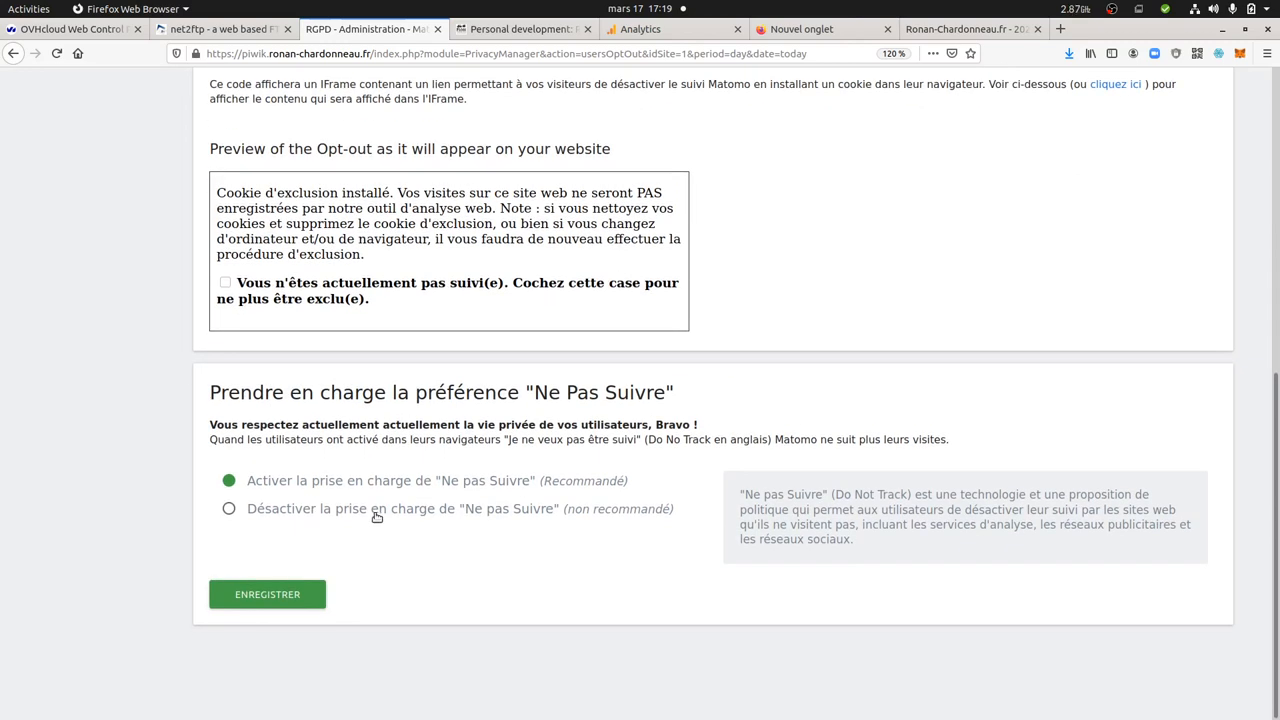